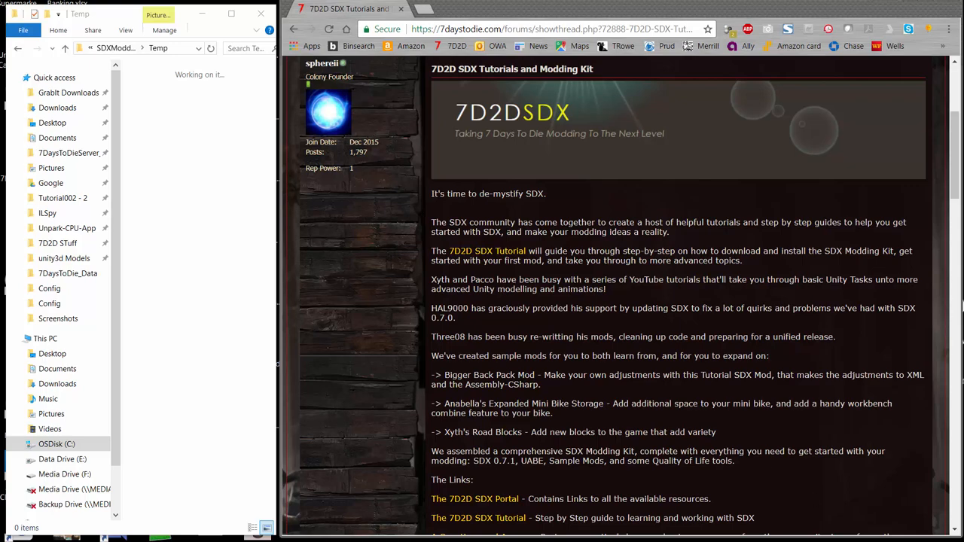
Browse the forum links, show the 7D2D SDX Tutorial page, then the C: drive in Explorer.
scroll(down, 3)
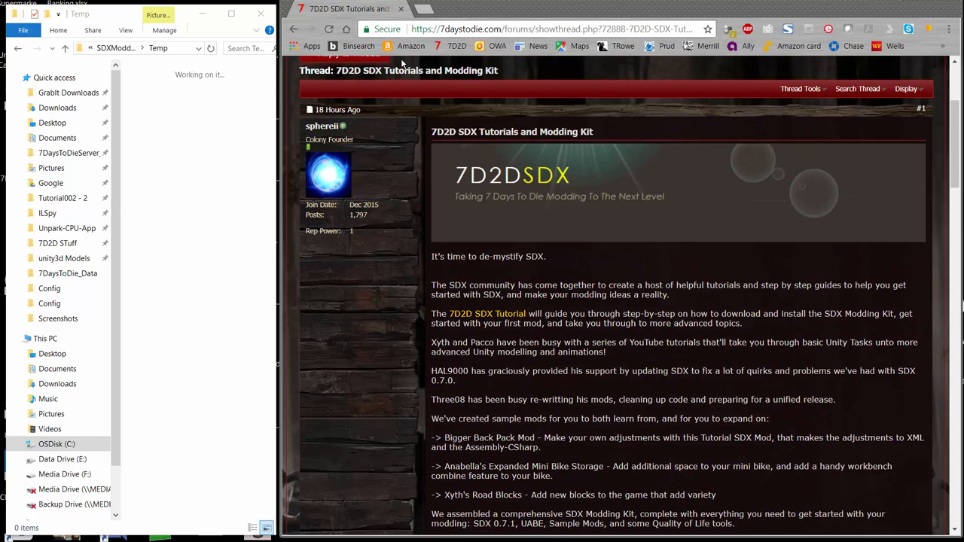
mouse_move(518, 143)
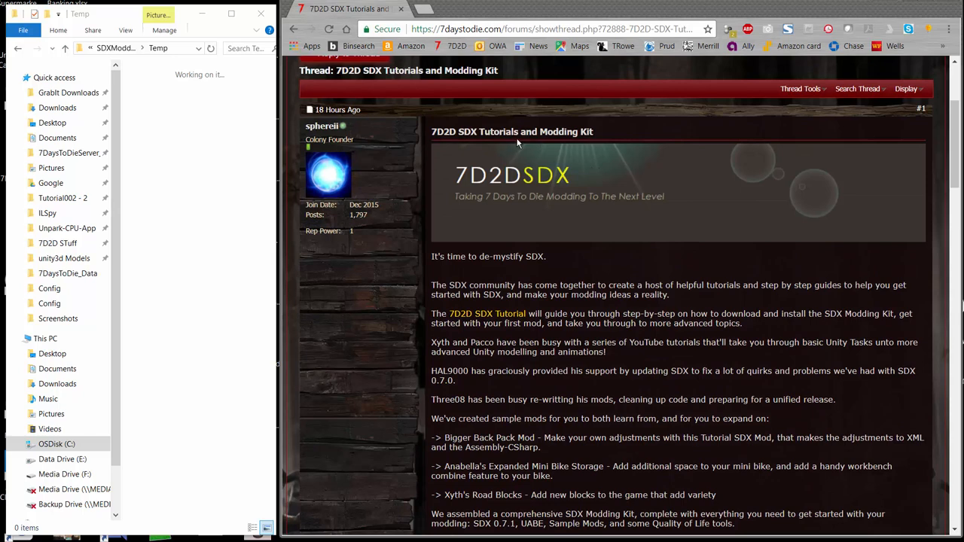
scroll(down, 3)
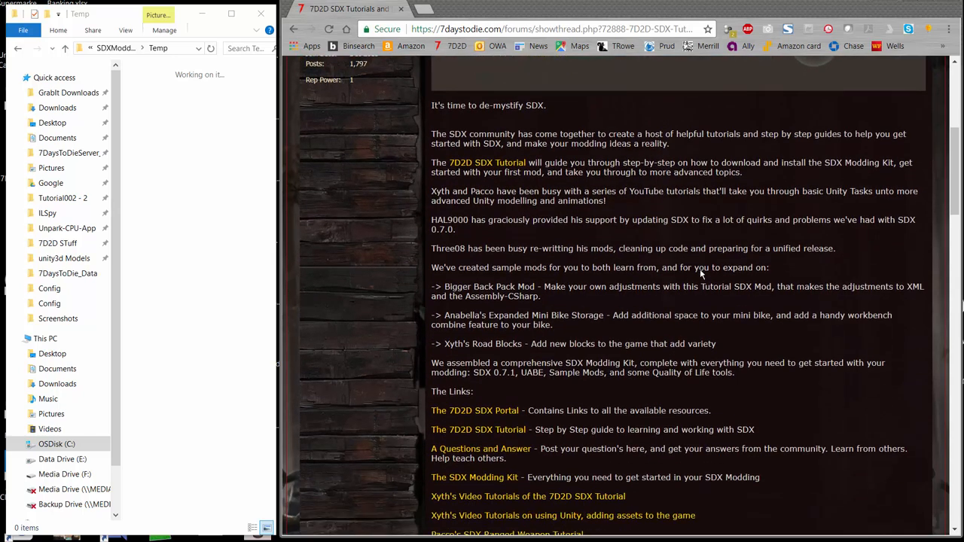
scroll(down, 3)
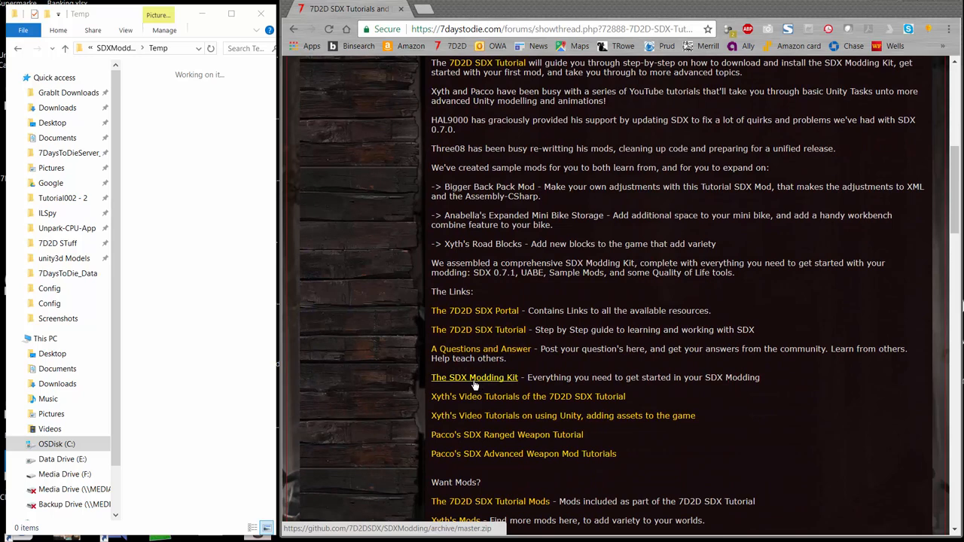
mouse_move(489, 383)
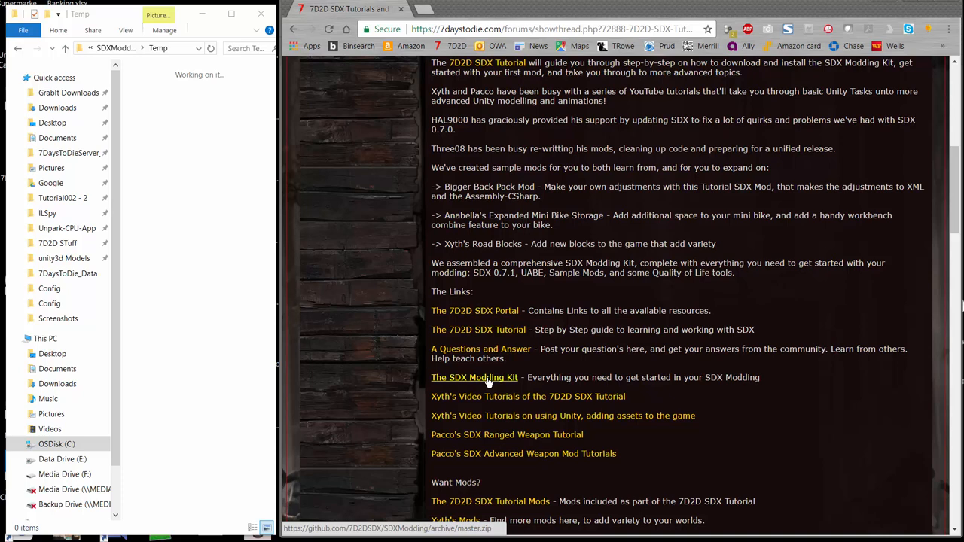
mouse_move(603, 244)
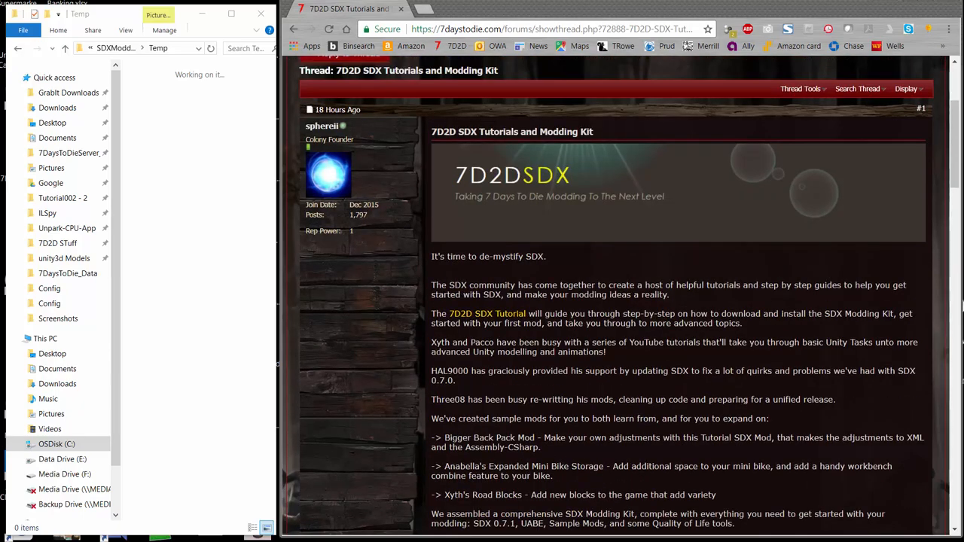
click(487, 313)
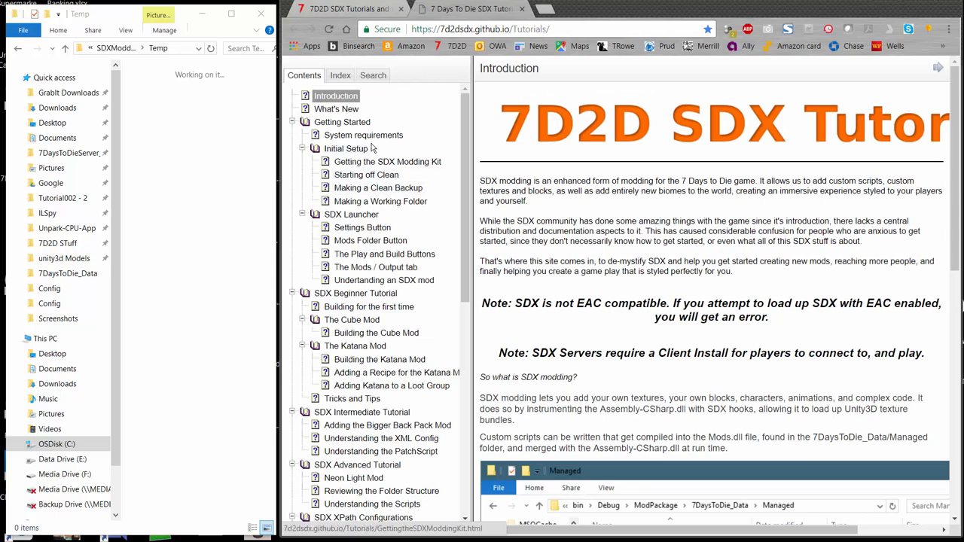
mouse_move(365, 199)
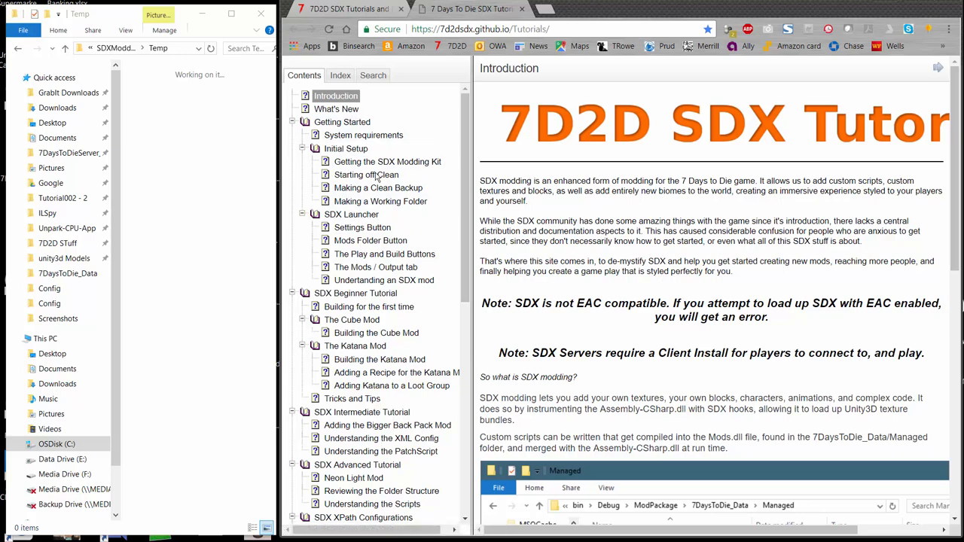
click(57, 443)
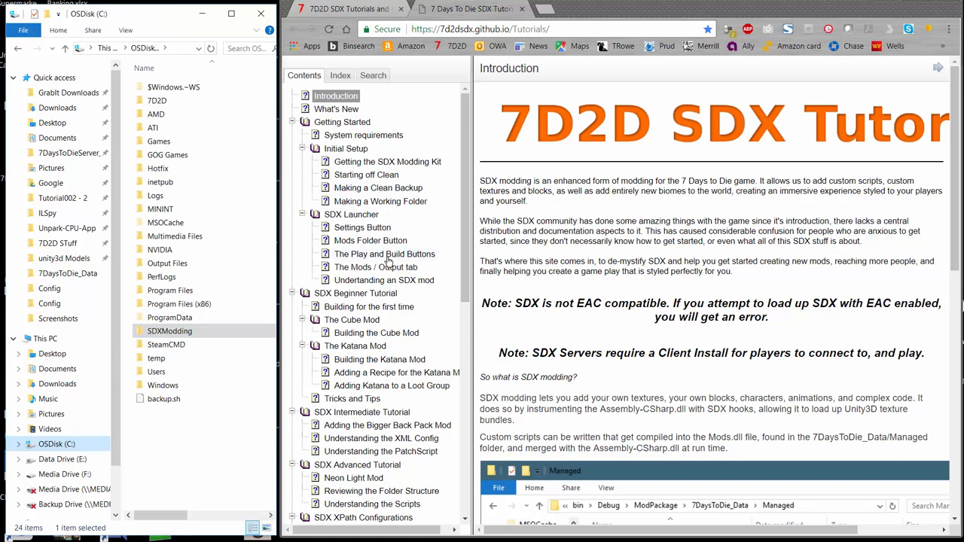
Launch AssetBundleExtractor.exe from C:\SDXModding\UABE.
double_click(169, 332)
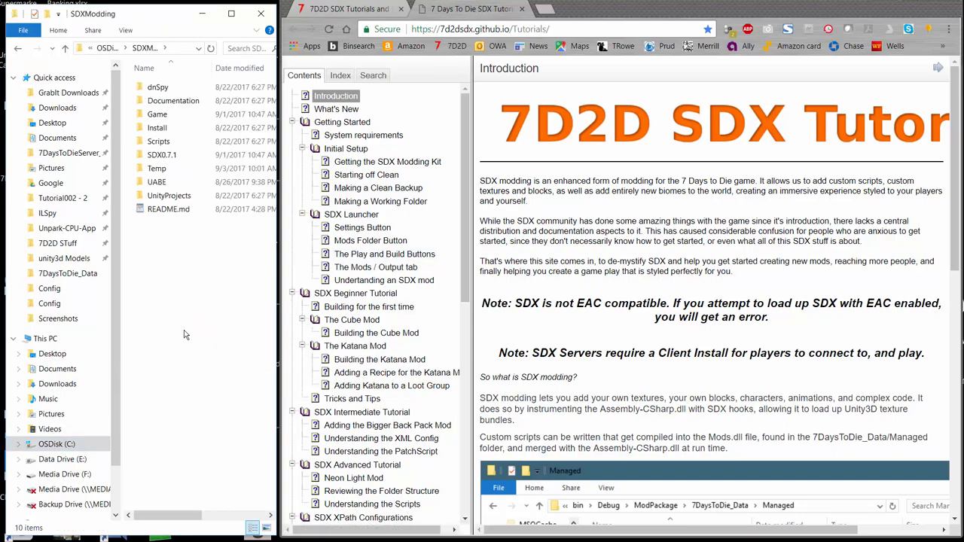
click(157, 180)
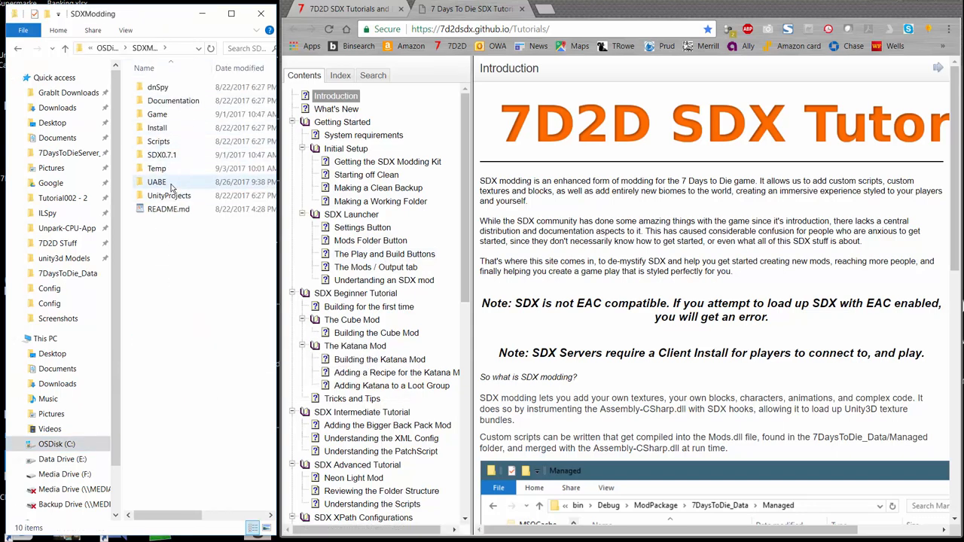
double_click(157, 181)
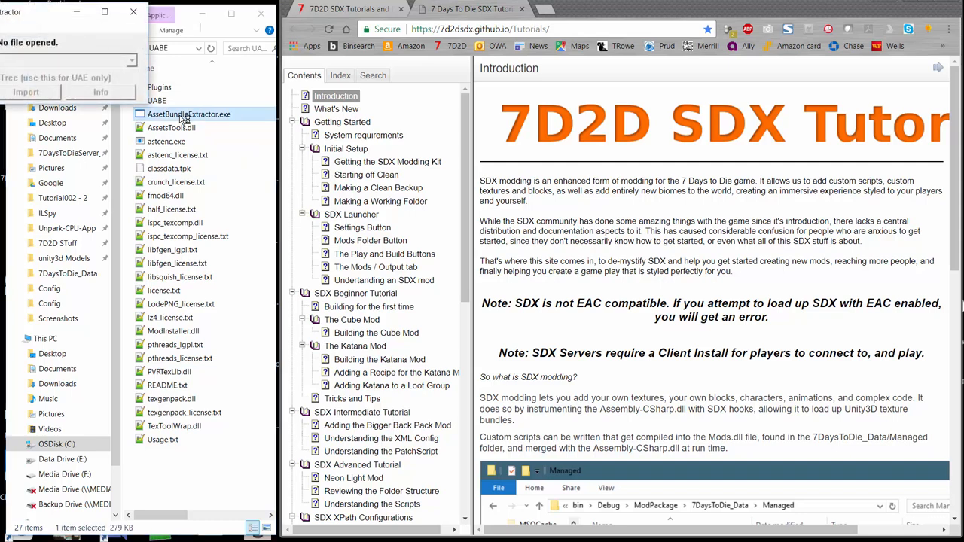
double_click(190, 114)
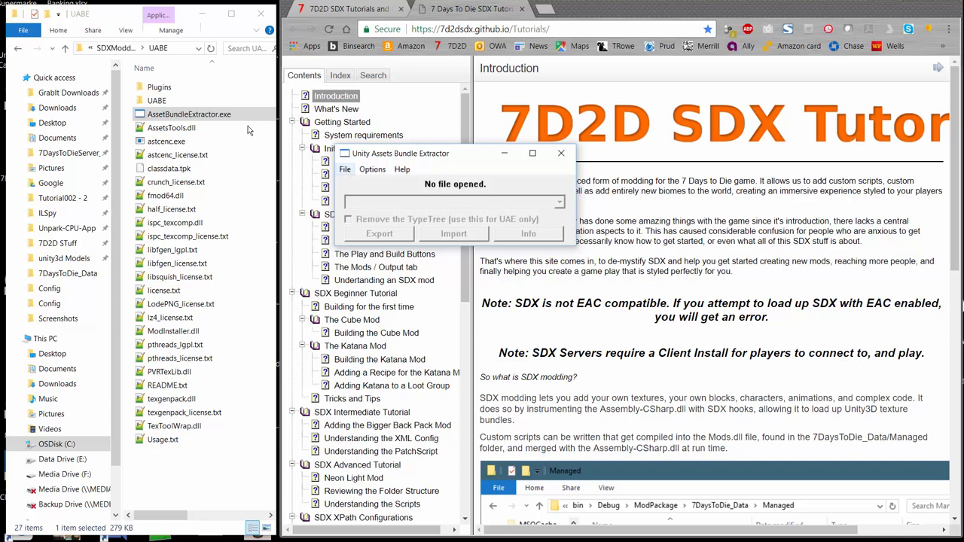
Browse the open-file dialog to C:\SDXModding\Game\Working\7DaysToDie_Data.
click(343, 169)
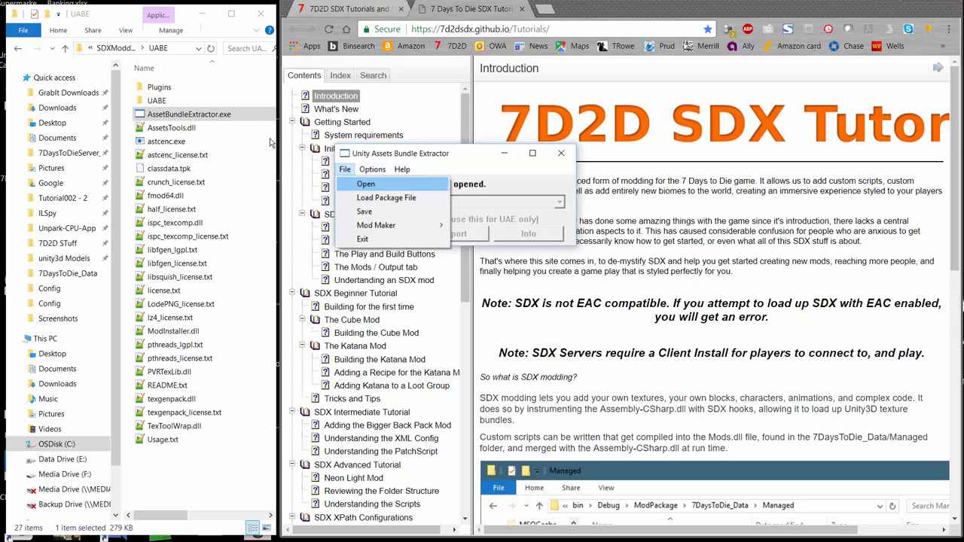
click(364, 184)
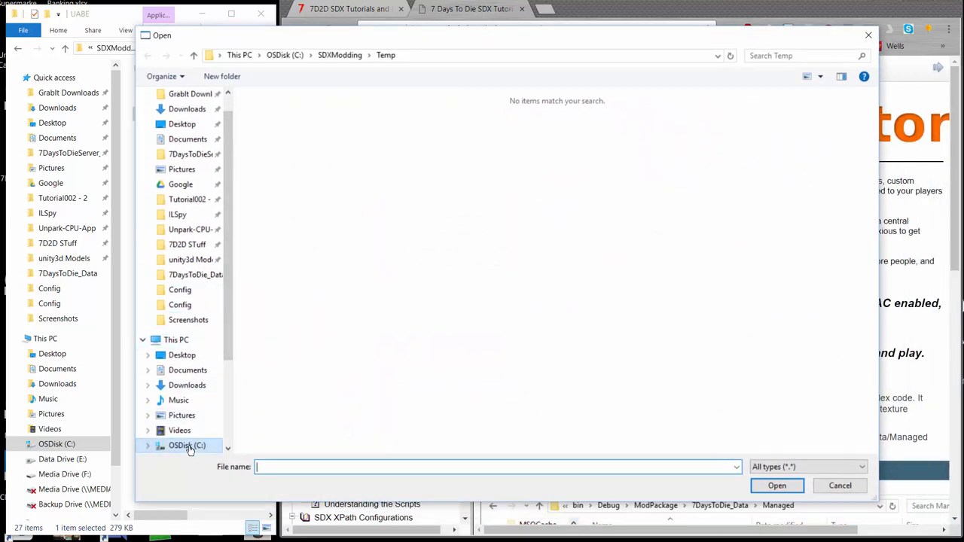
click(187, 446)
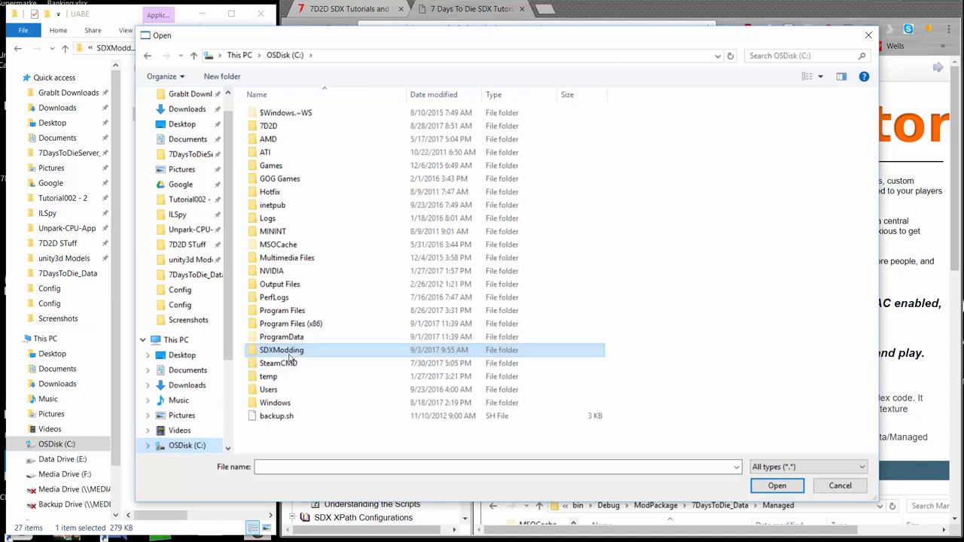
double_click(281, 349)
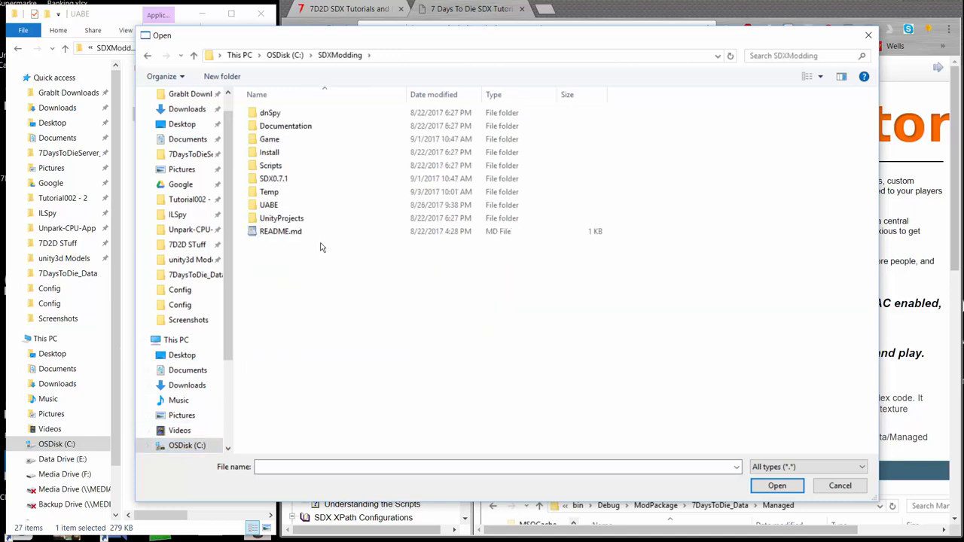
click(268, 139)
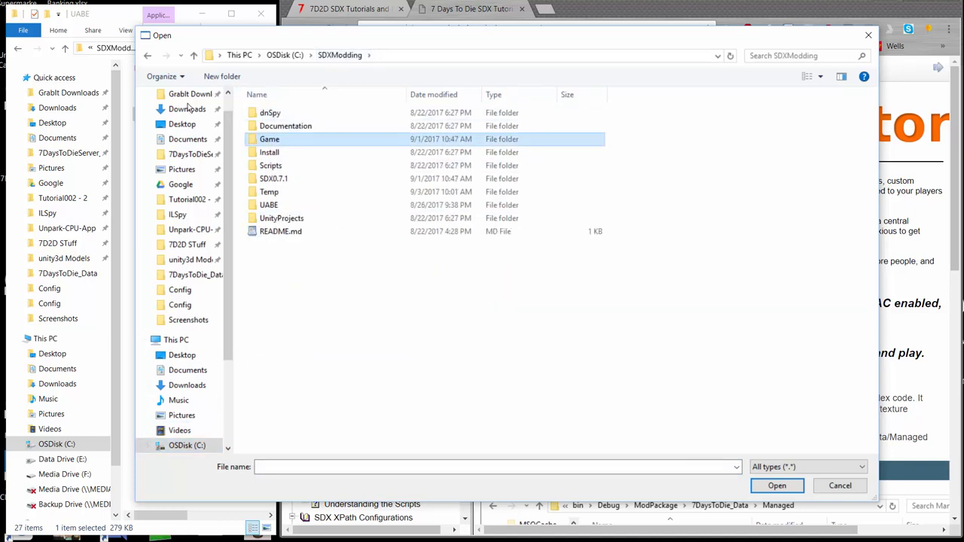
double_click(269, 138)
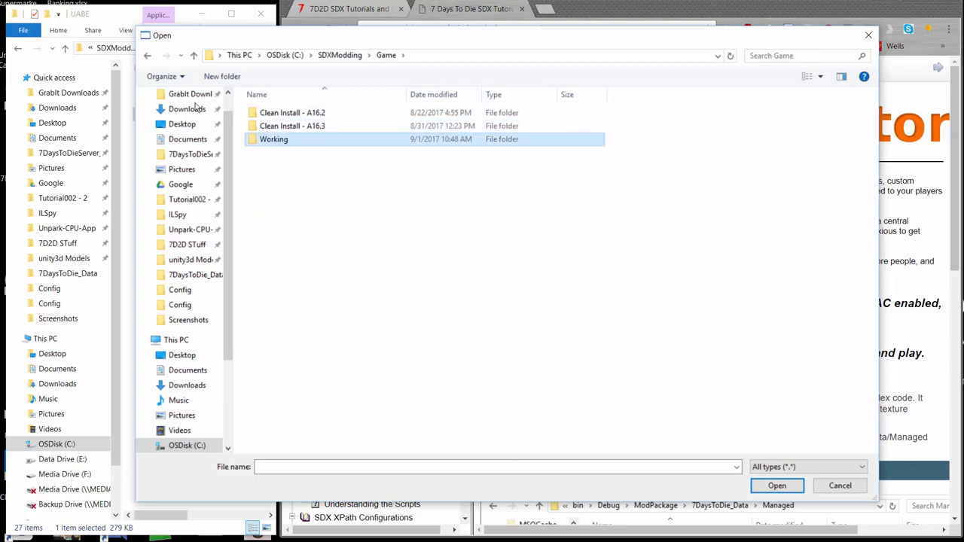
double_click(274, 139)
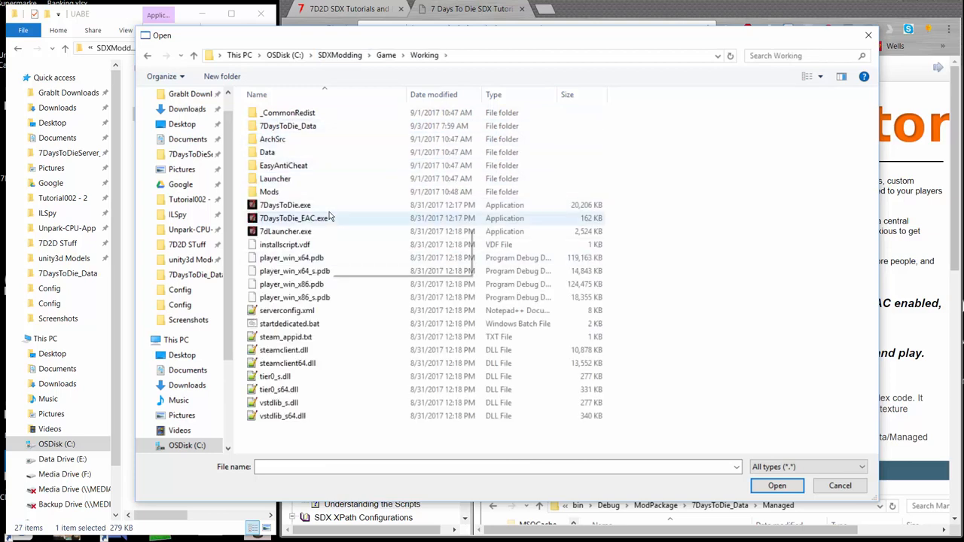
mouse_move(268, 192)
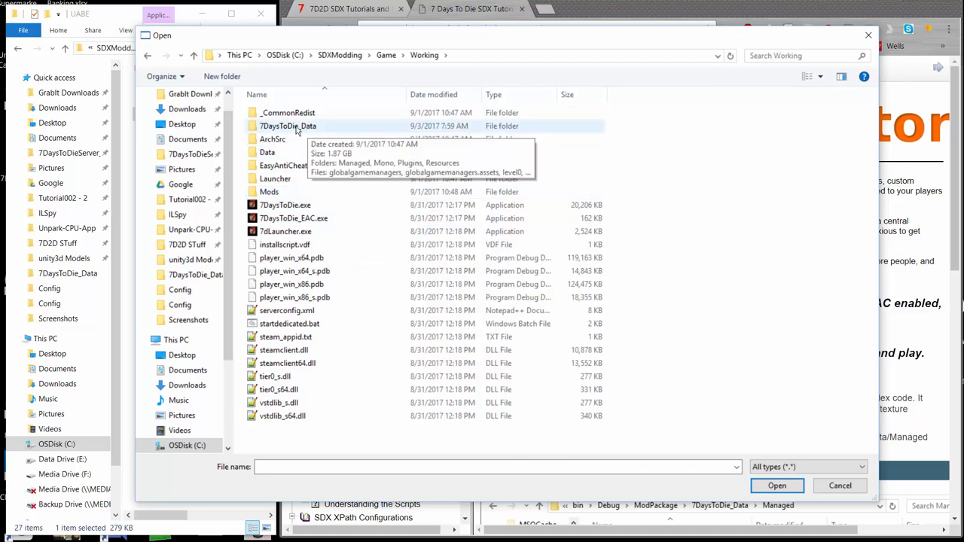
double_click(288, 127)
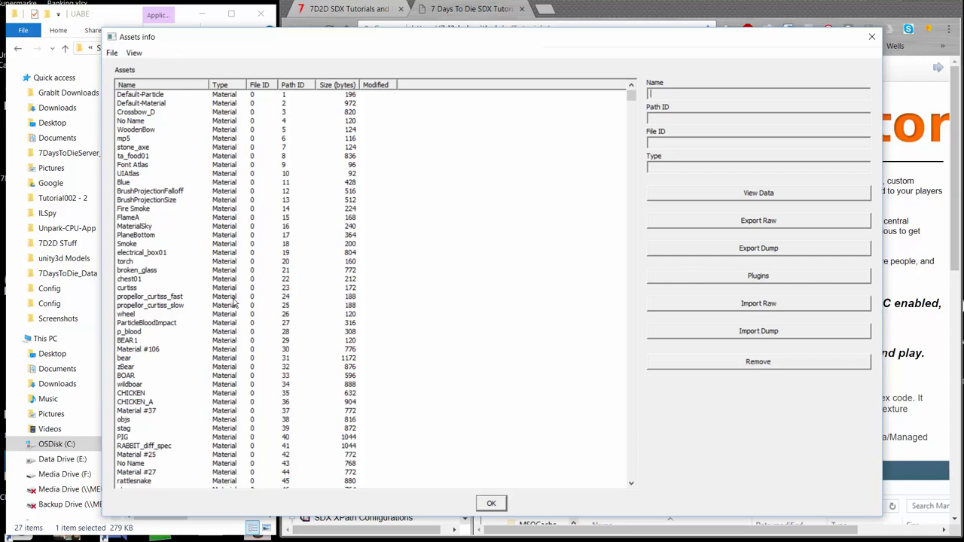
mouse_move(645, 112)
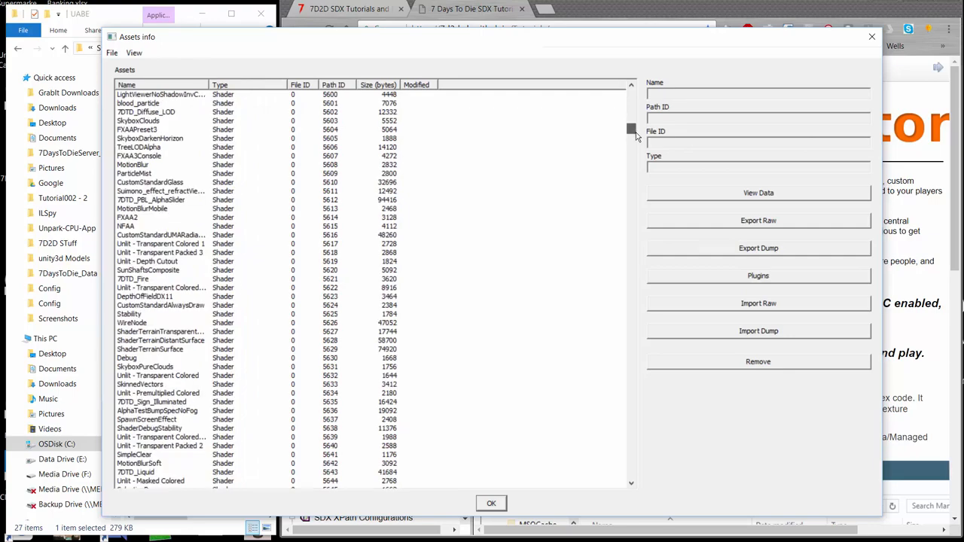
Scroll the asset list and select the Crossbow_D material entry.
drag(631, 132, 631, 148)
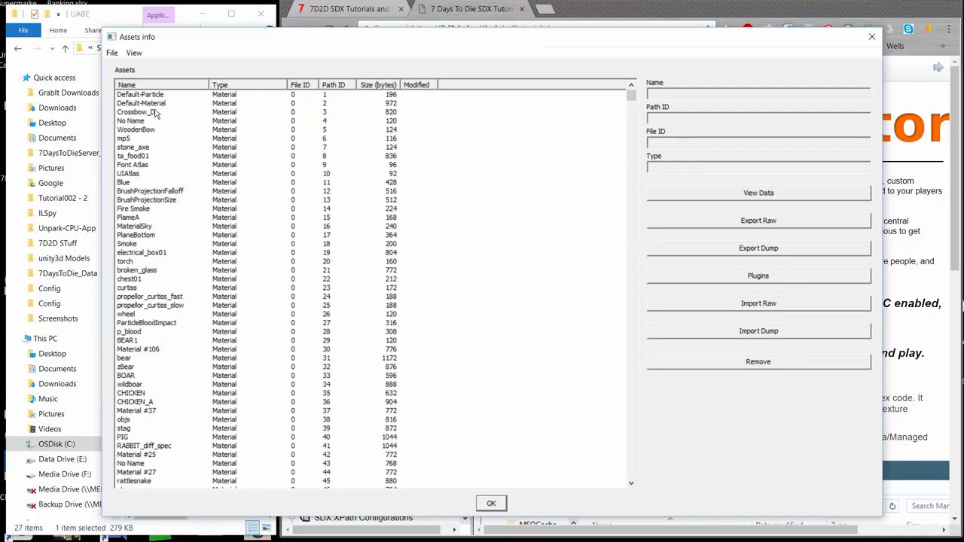
click(142, 102)
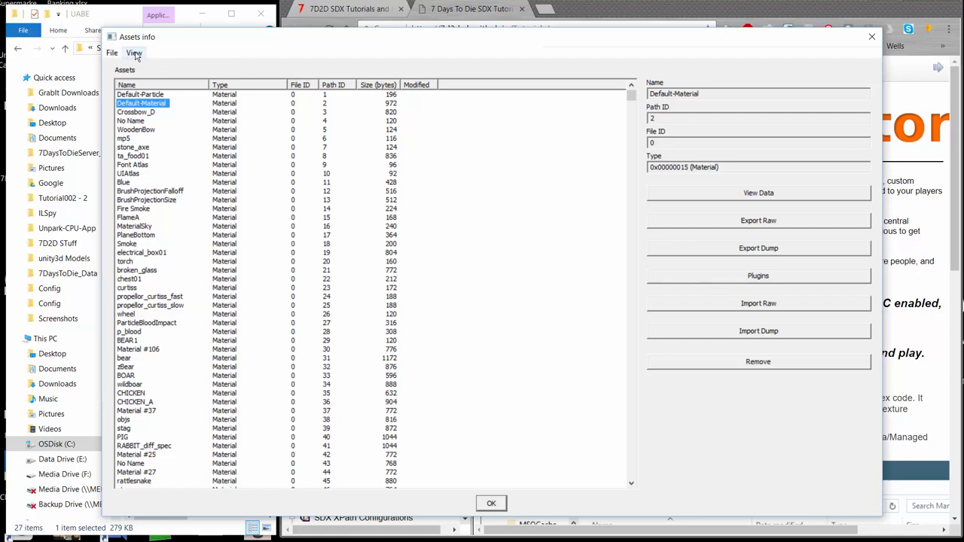
Search the asset list by name for 'machete', finding the Machete material (Path ID 929).
click(134, 52)
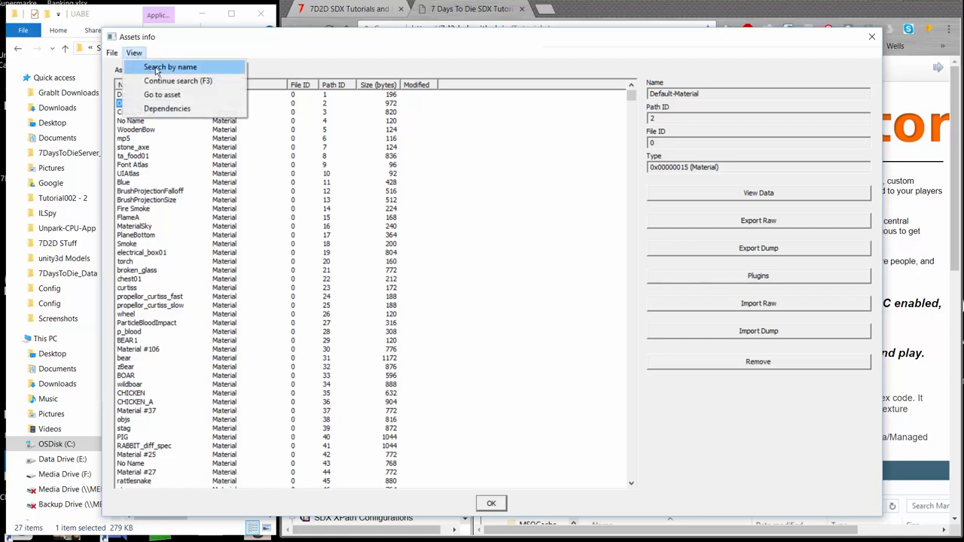
mouse_move(178, 81)
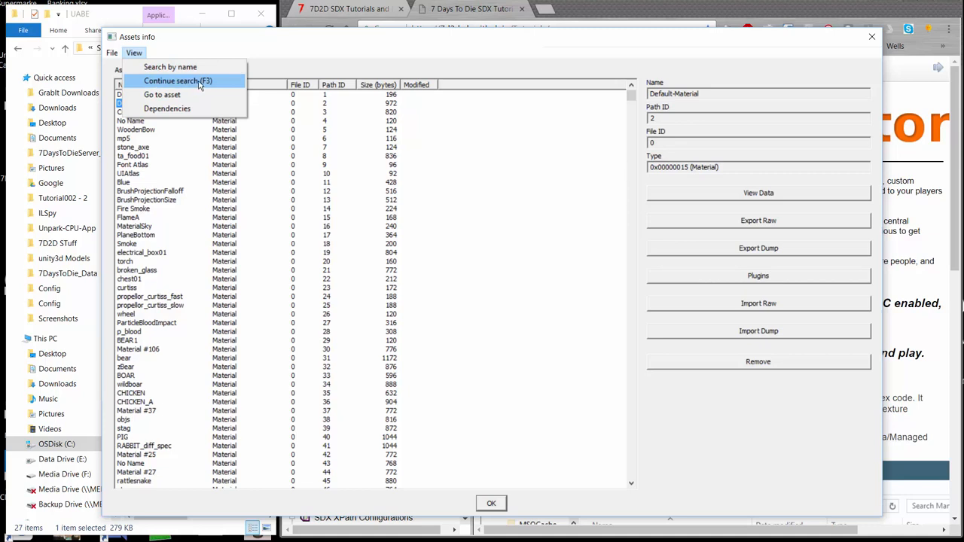
mouse_move(205, 84)
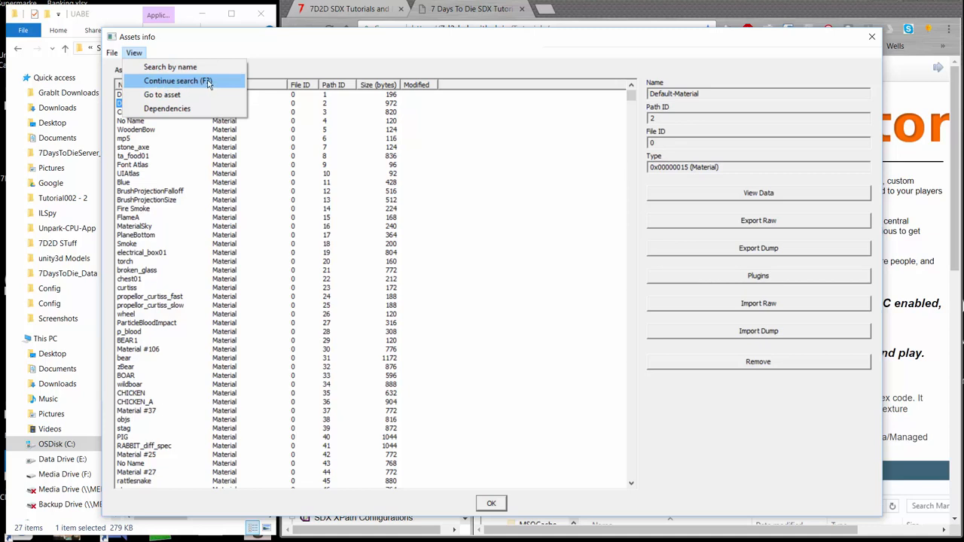
mouse_move(193, 84)
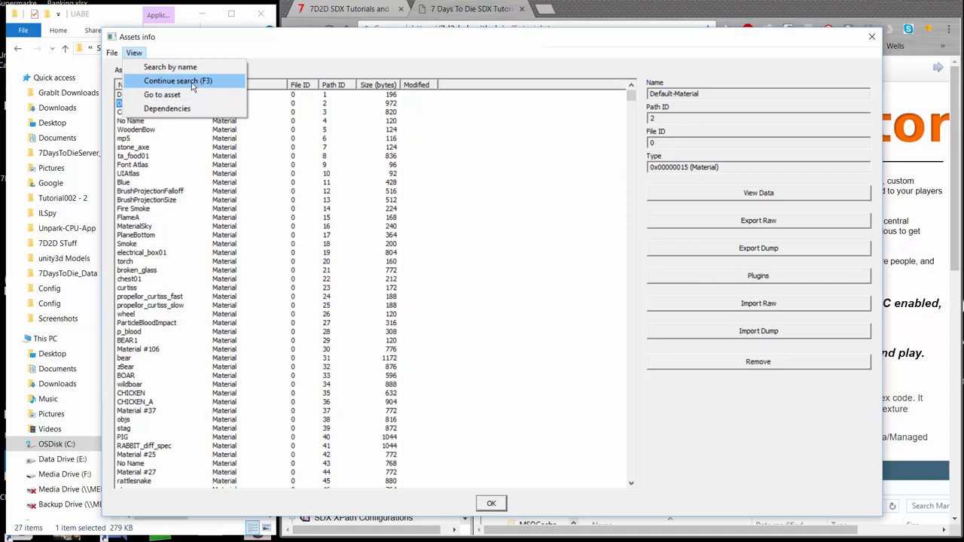
mouse_move(181, 72)
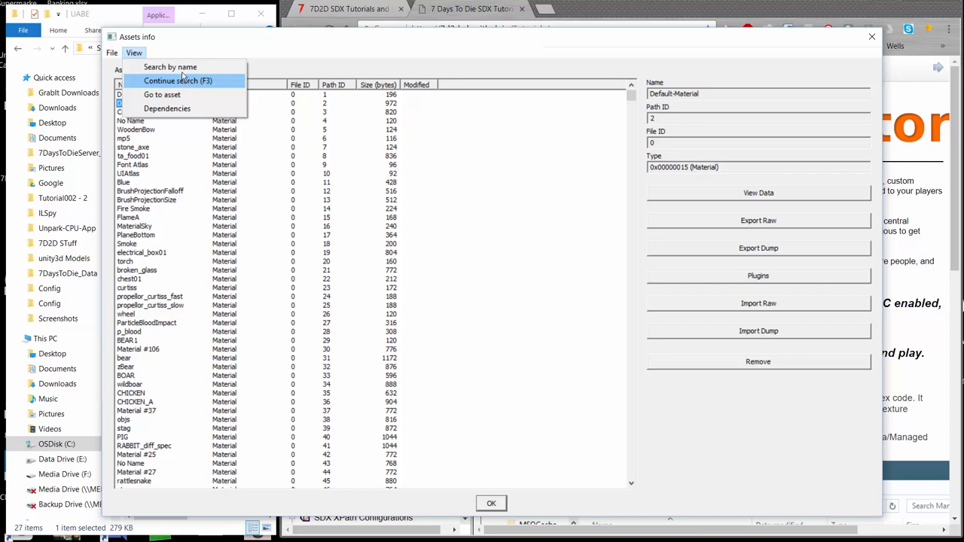
click(169, 66)
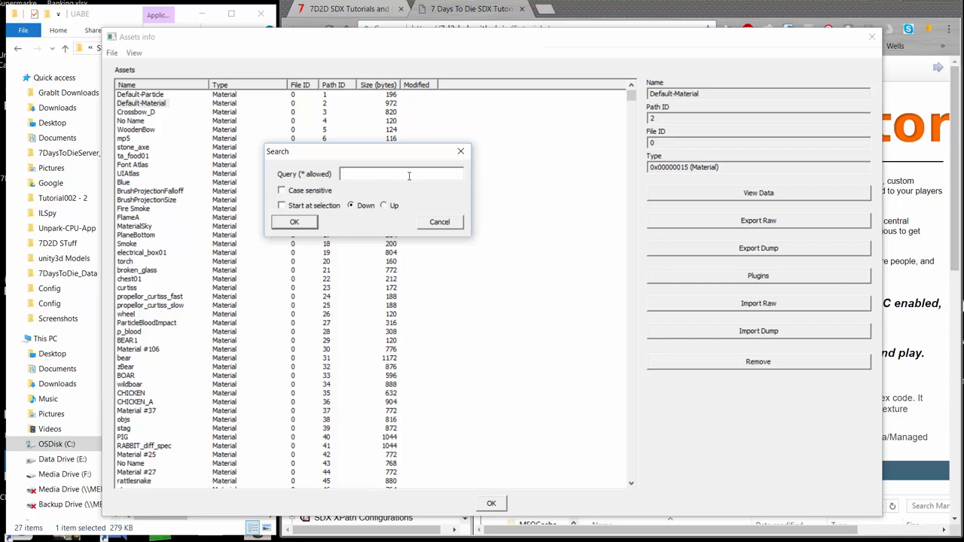
mouse_move(422, 173)
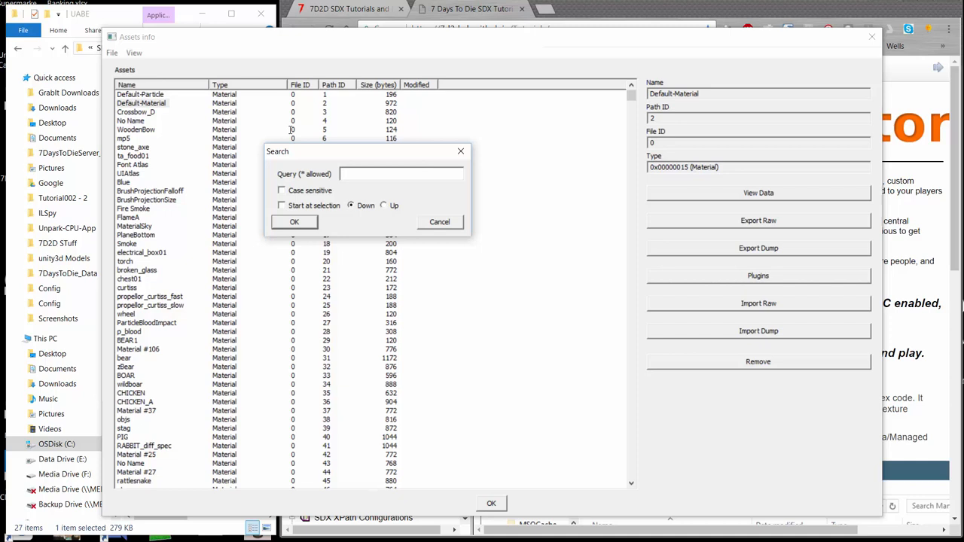
text(machete)
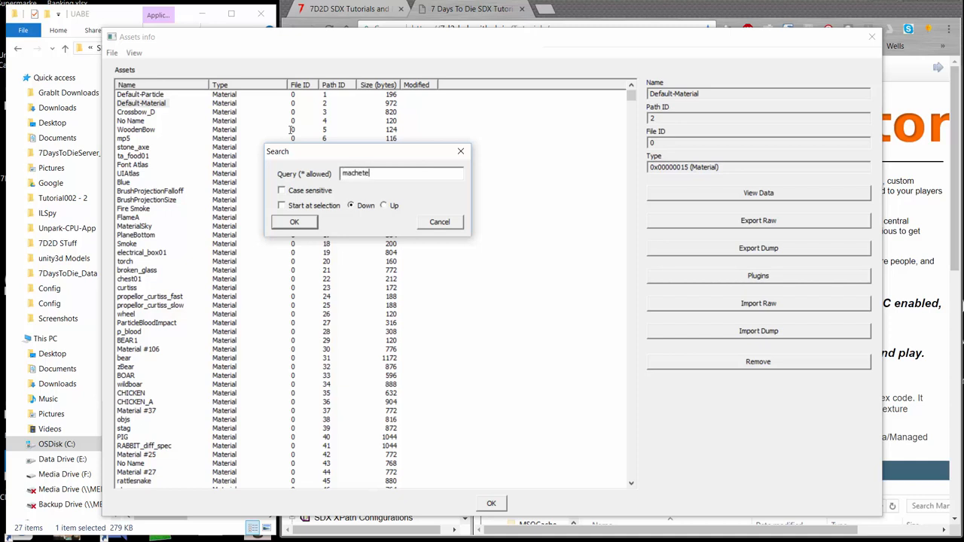
click(294, 221)
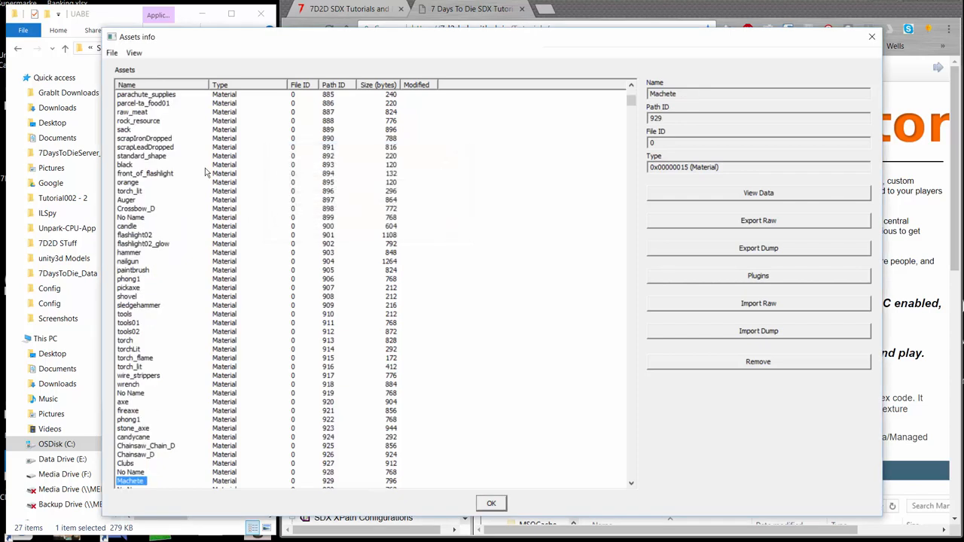
mouse_move(145, 464)
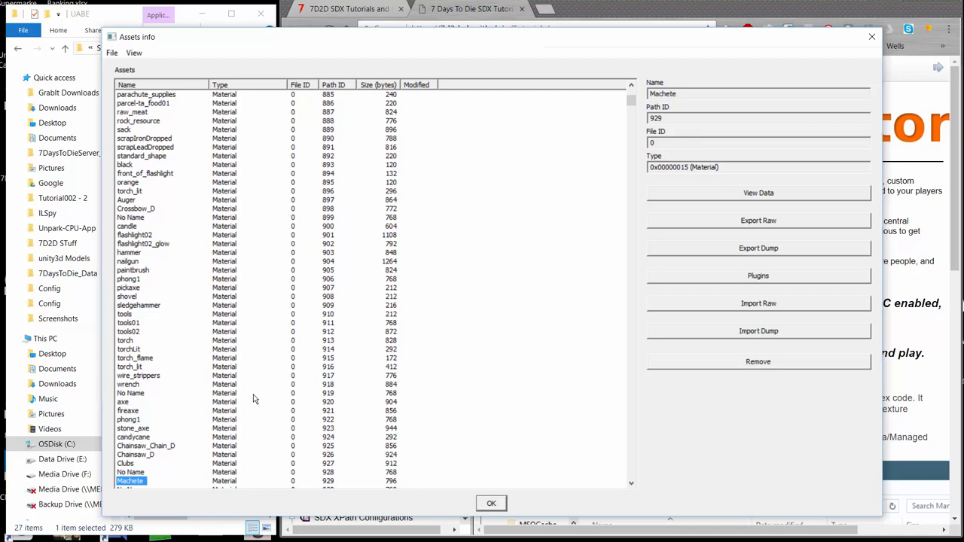
mouse_move(271, 318)
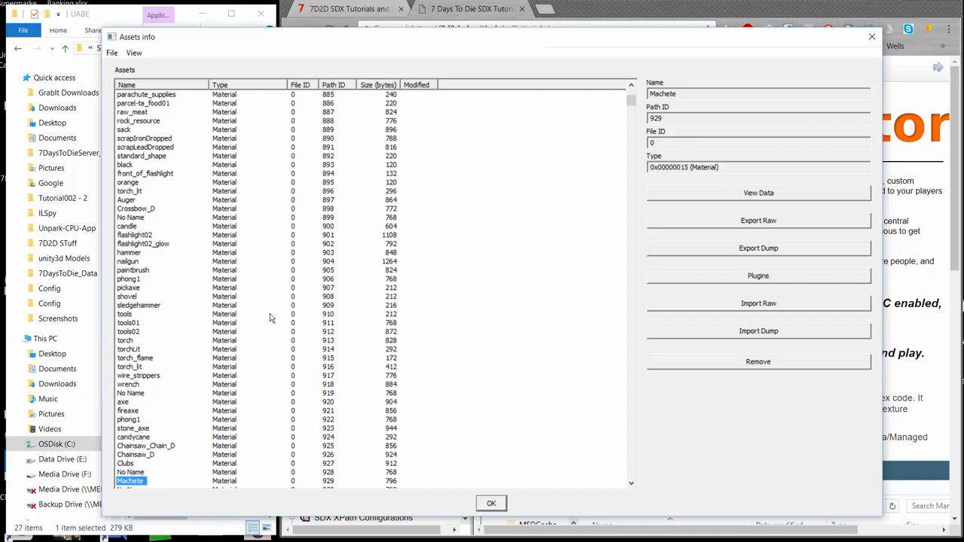
scroll(down, 3)
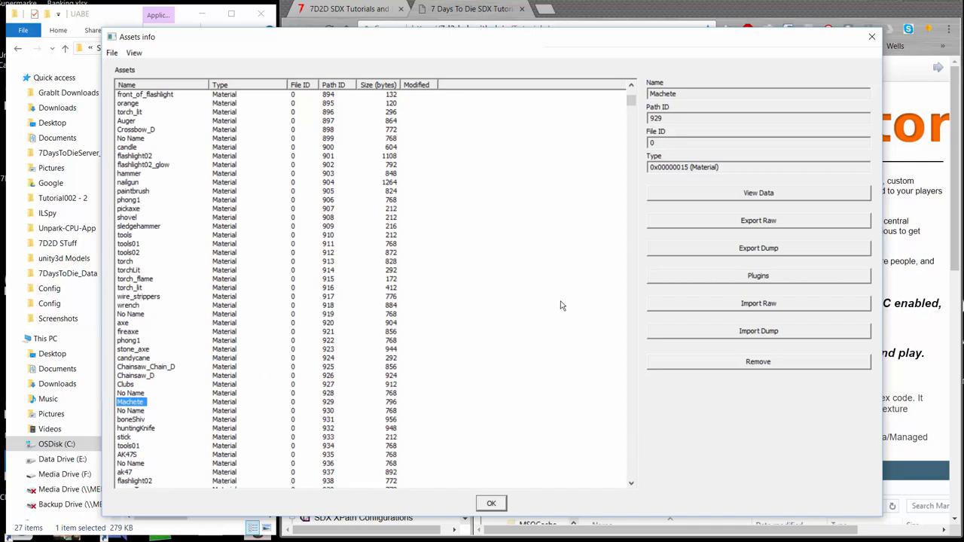
click(758, 274)
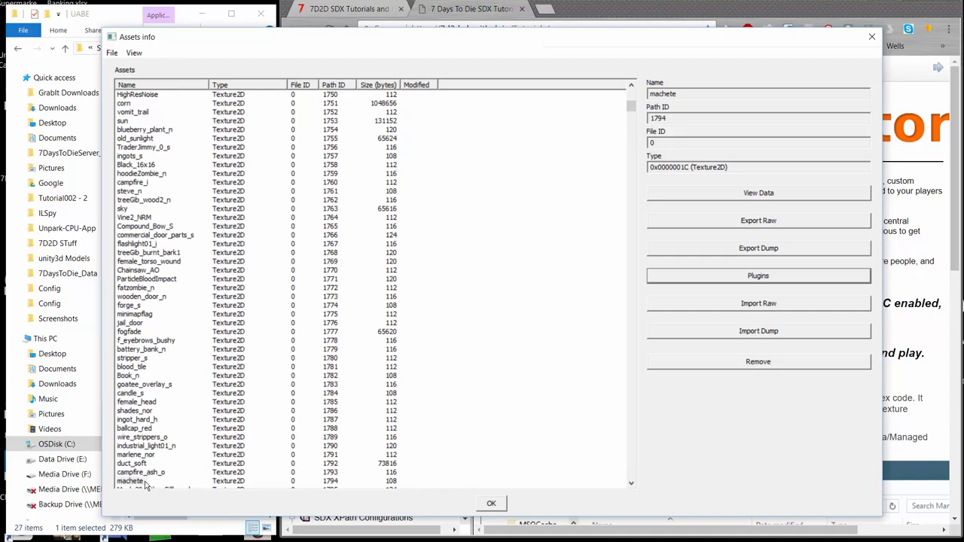
Select the machete Texture2D asset, Path ID 1794, in the asset list.
click(130, 482)
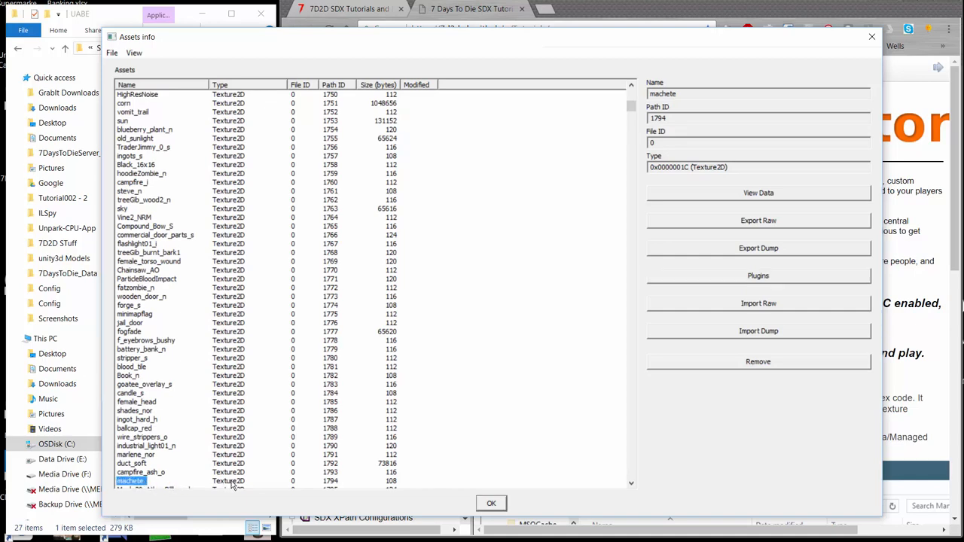
scroll(down, 3)
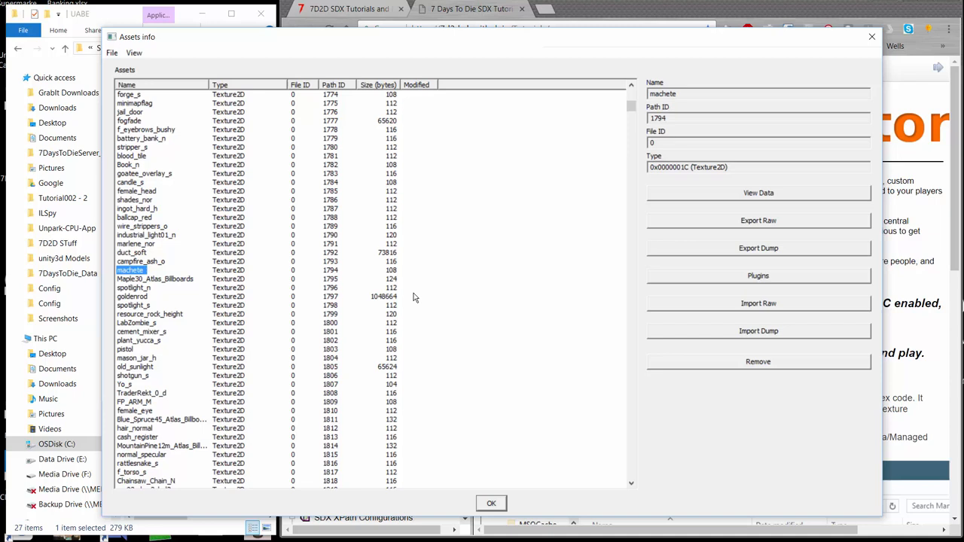
scroll(down, 3)
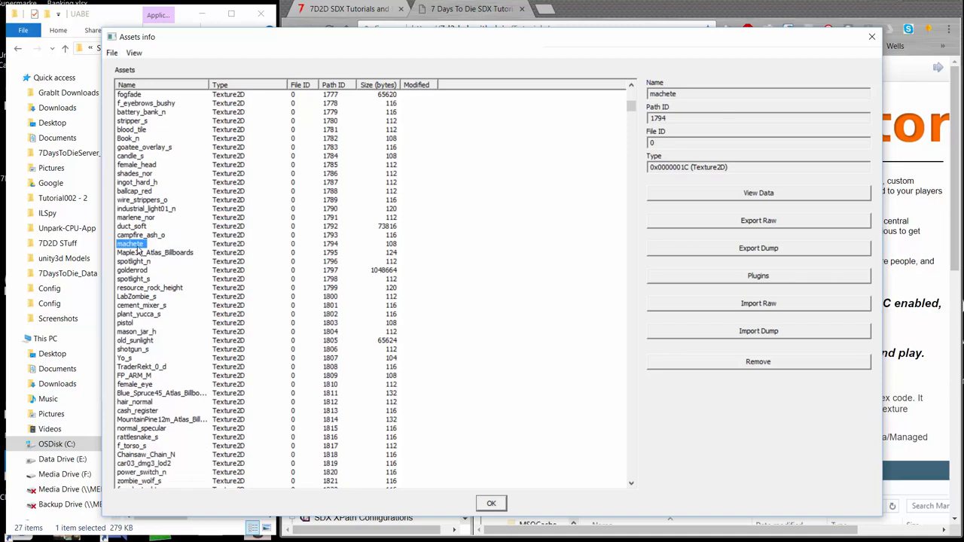
Run the 'Export to .png' plugin on the machete texture.
click(758, 274)
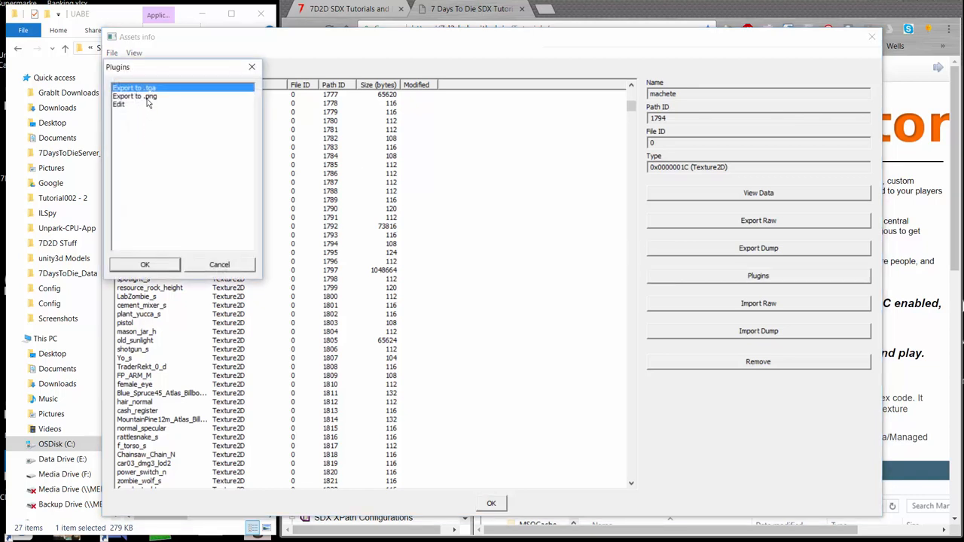
mouse_move(169, 94)
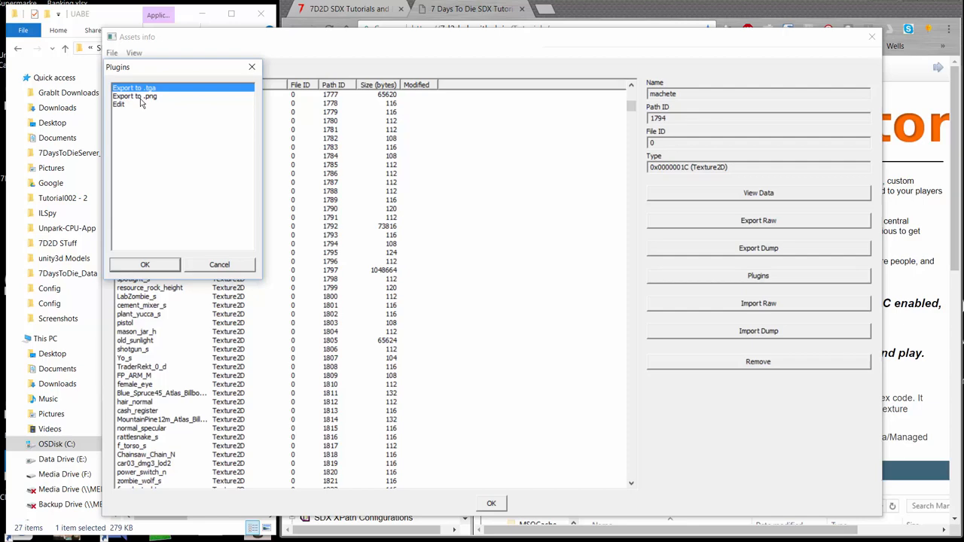
click(134, 97)
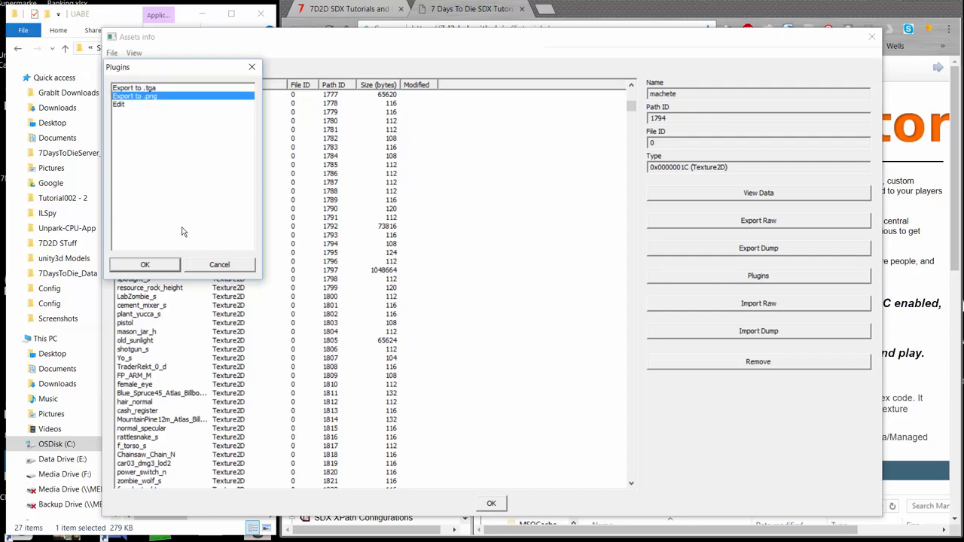
click(134, 97)
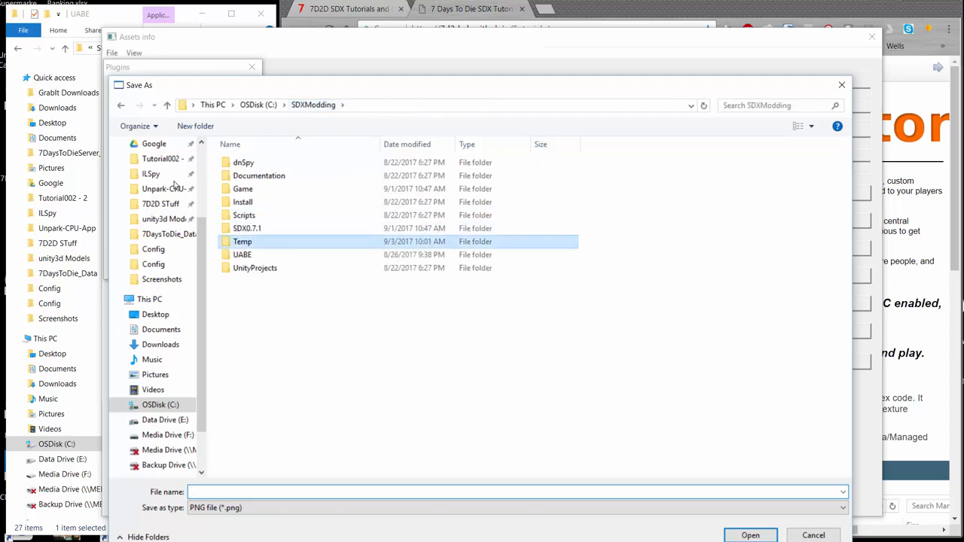
Save the texture as machete.png in the SDXModding Temp folder.
double_click(243, 242)
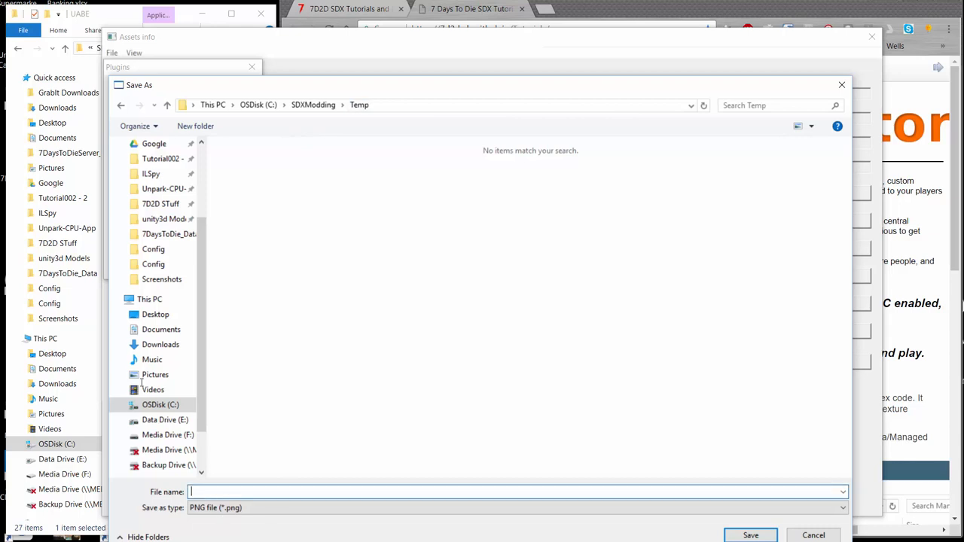
text(m)
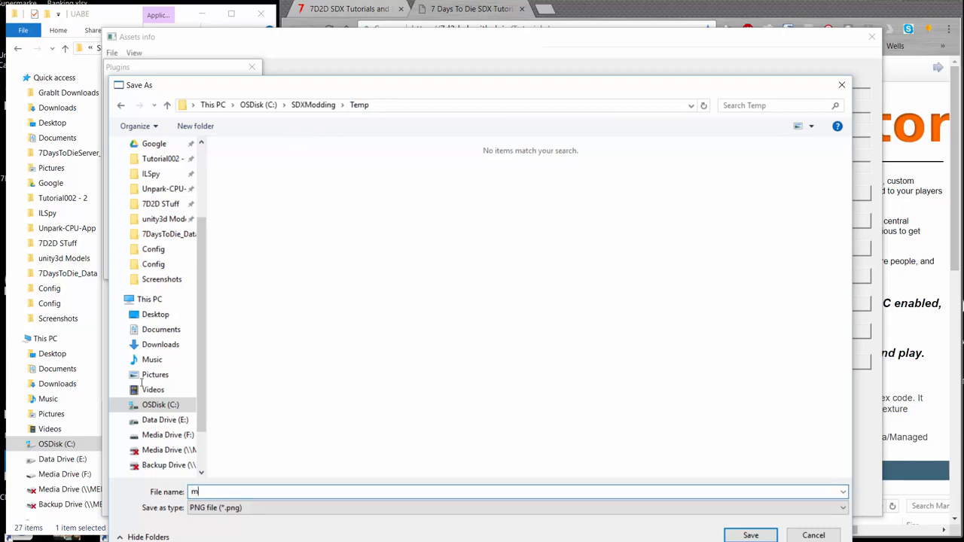
text(achete)
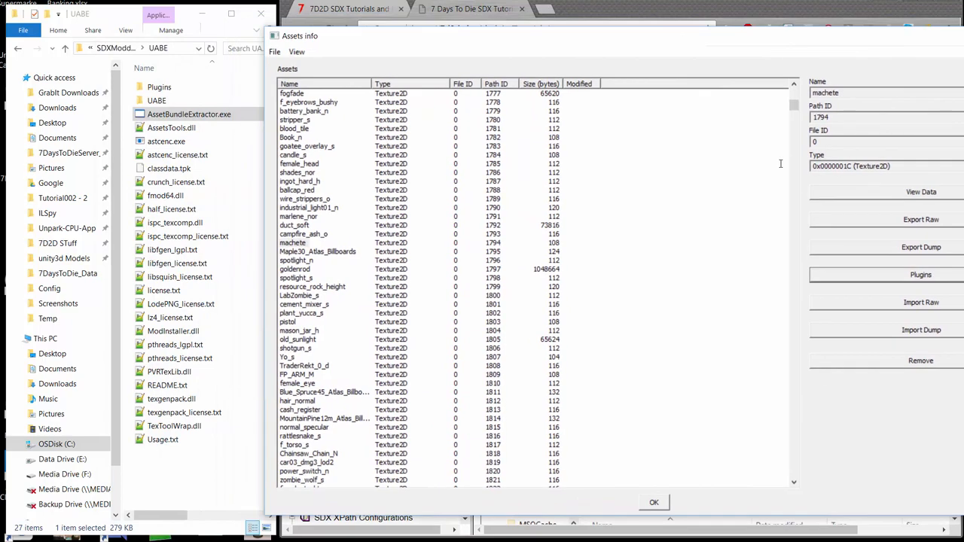
Open the exported machete.png from the Temp folder to check it in an image editor.
click(58, 443)
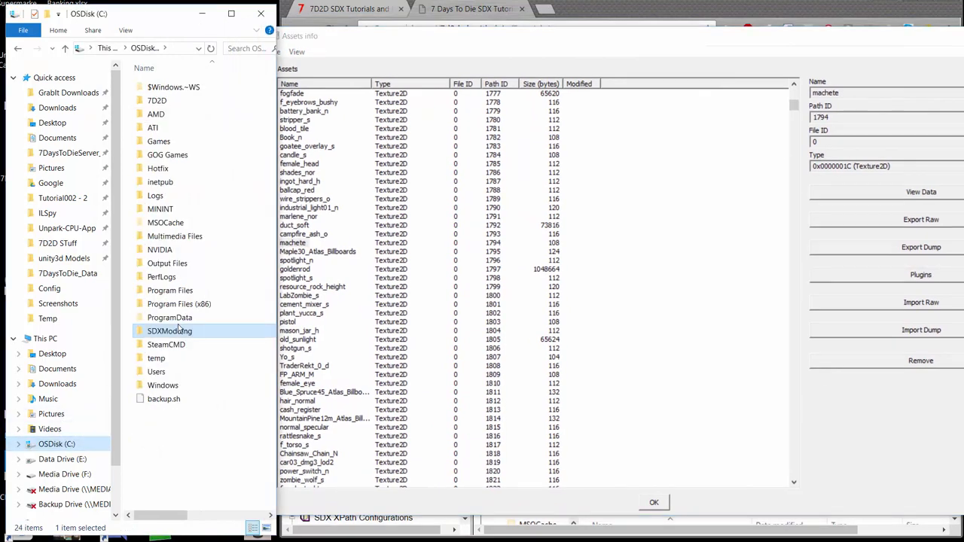
double_click(169, 332)
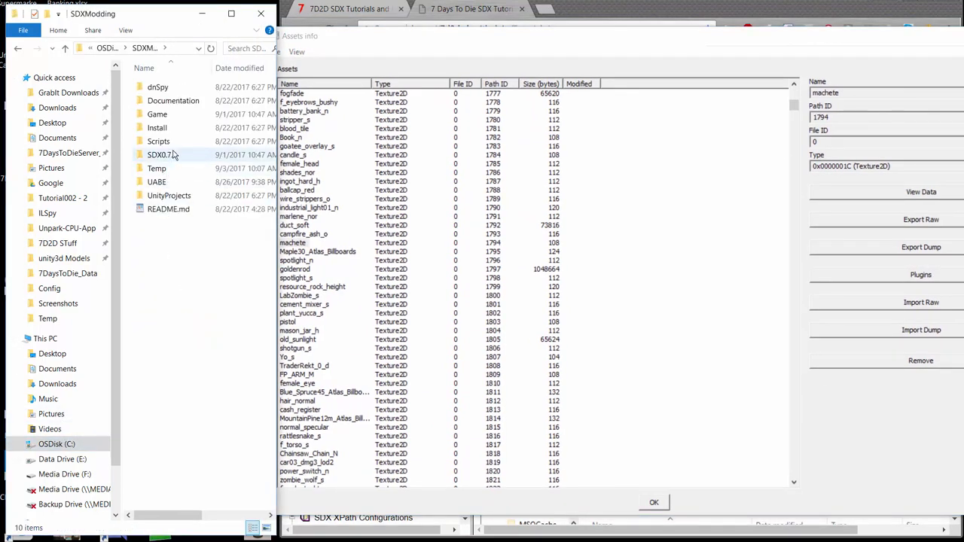
double_click(157, 169)
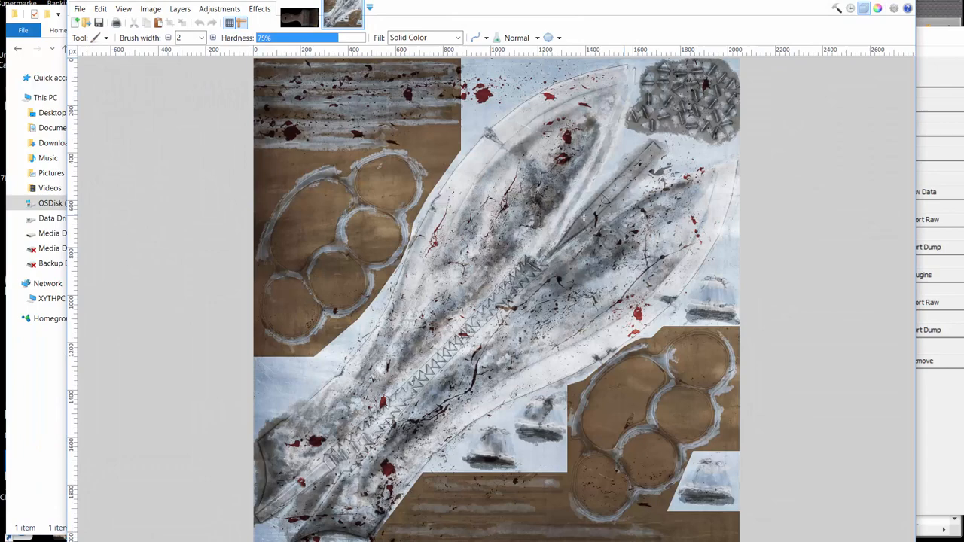
mouse_move(892, 39)
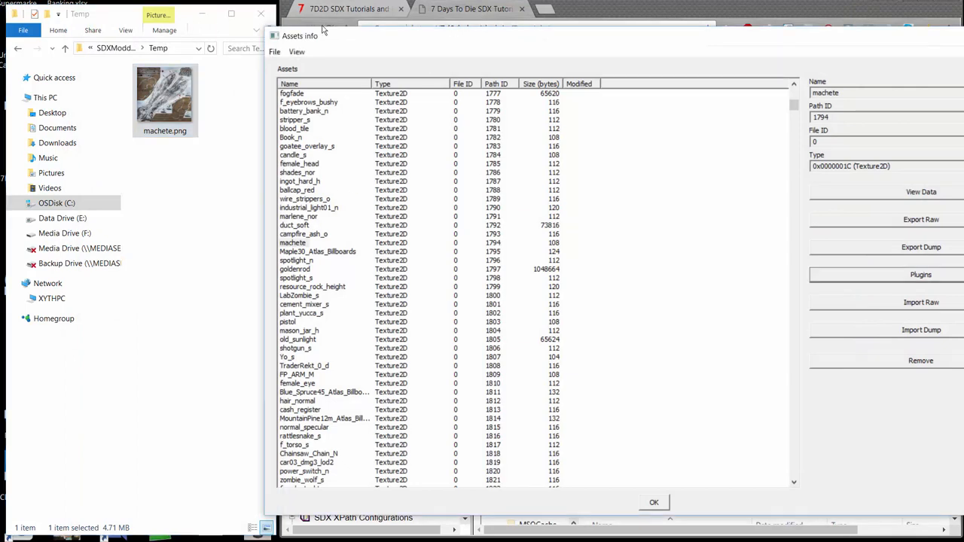
mouse_move(651, 146)
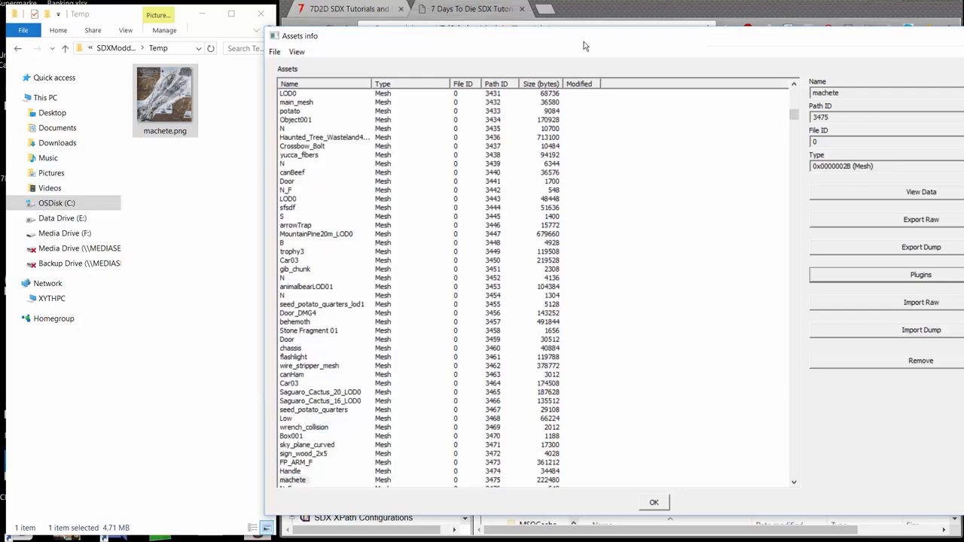
mouse_move(328, 473)
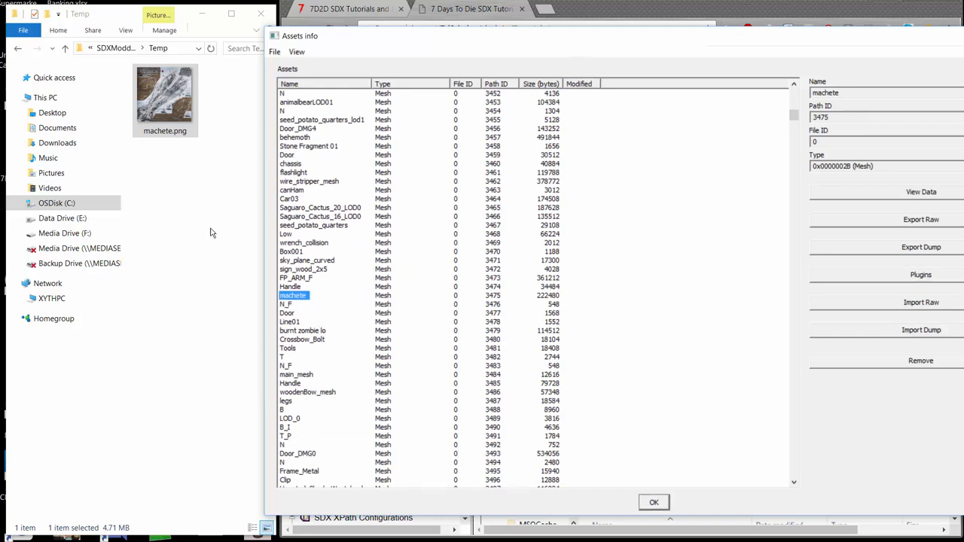
mouse_move(385, 300)
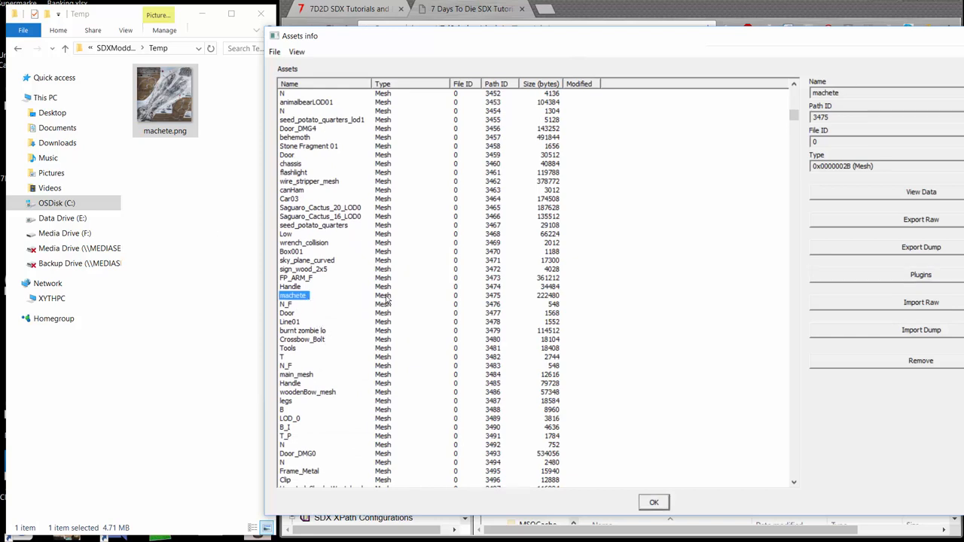
mouse_move(364, 296)
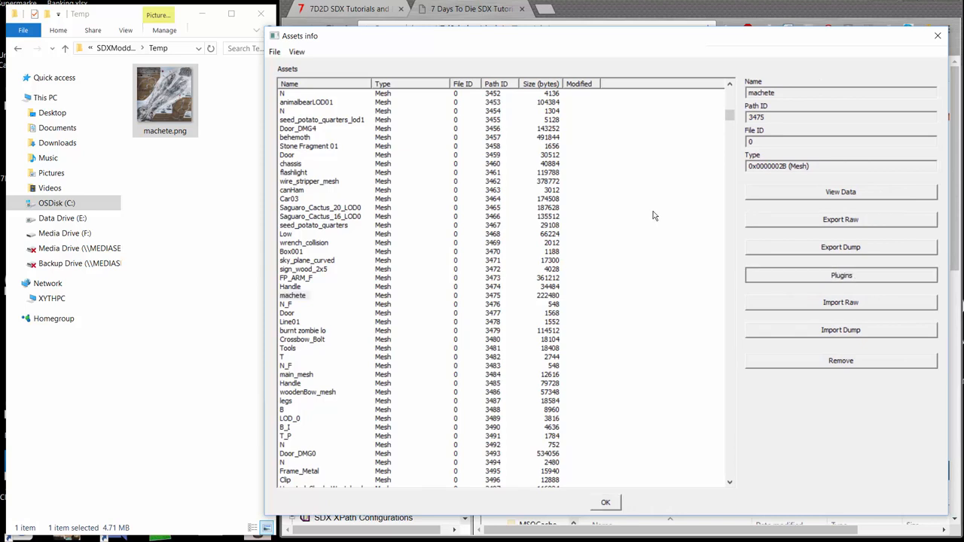
Show the plugin list for the machete Mesh asset (Path ID 3475).
click(841, 274)
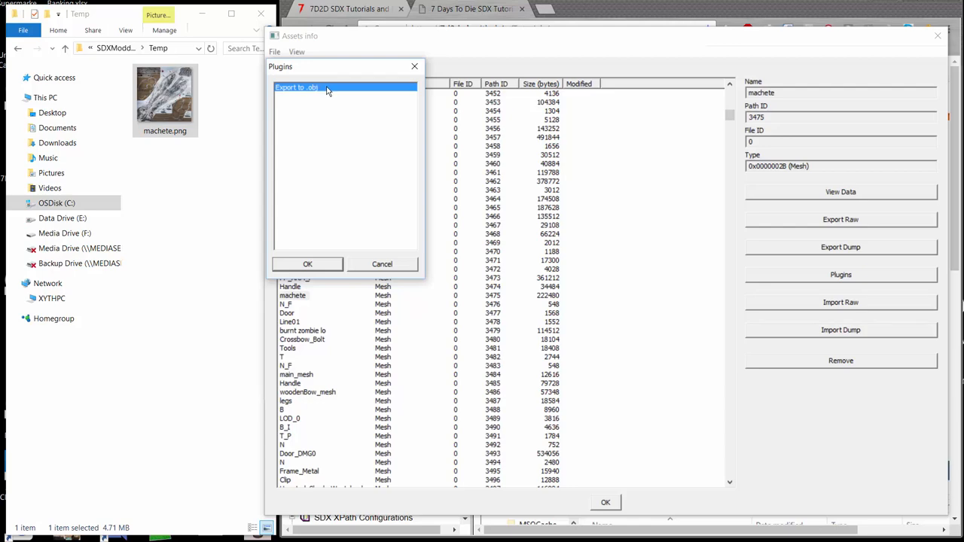
mouse_move(353, 182)
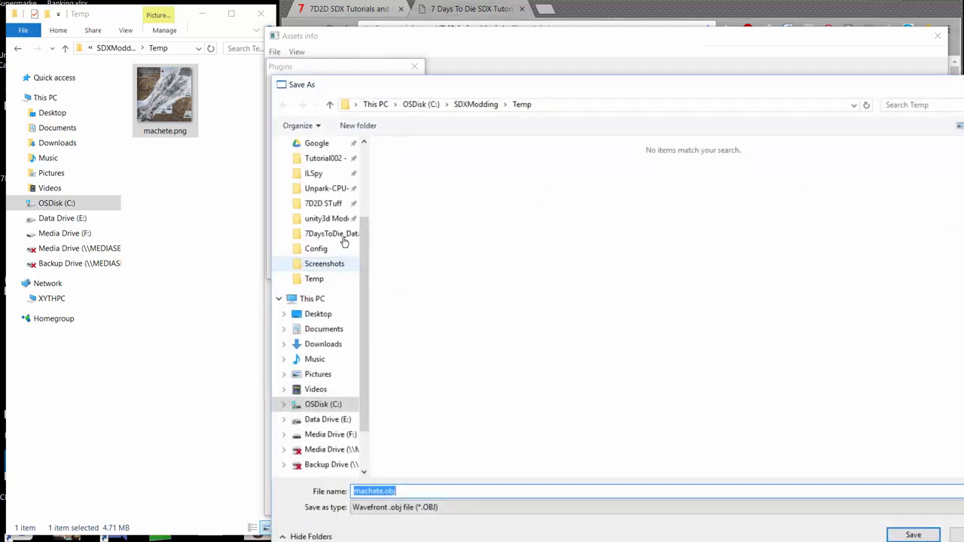
Save the mesh as machete.obj in C:\SDXModding\Temp beside machete.png.
click(421, 104)
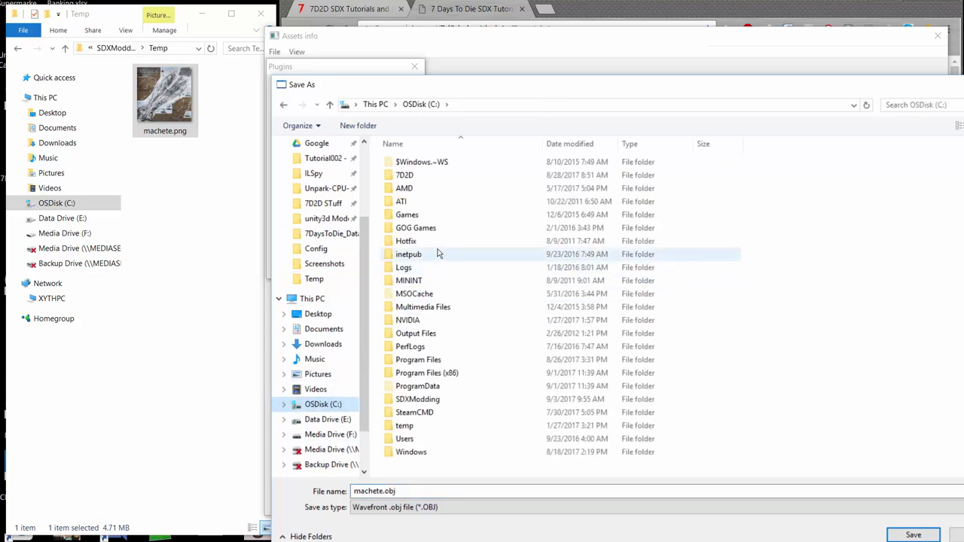
double_click(417, 399)
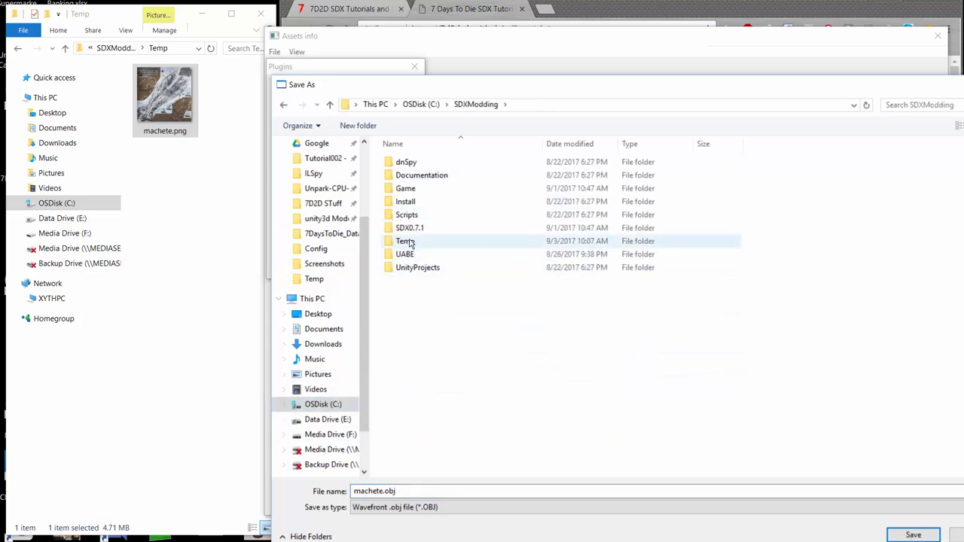
double_click(405, 241)
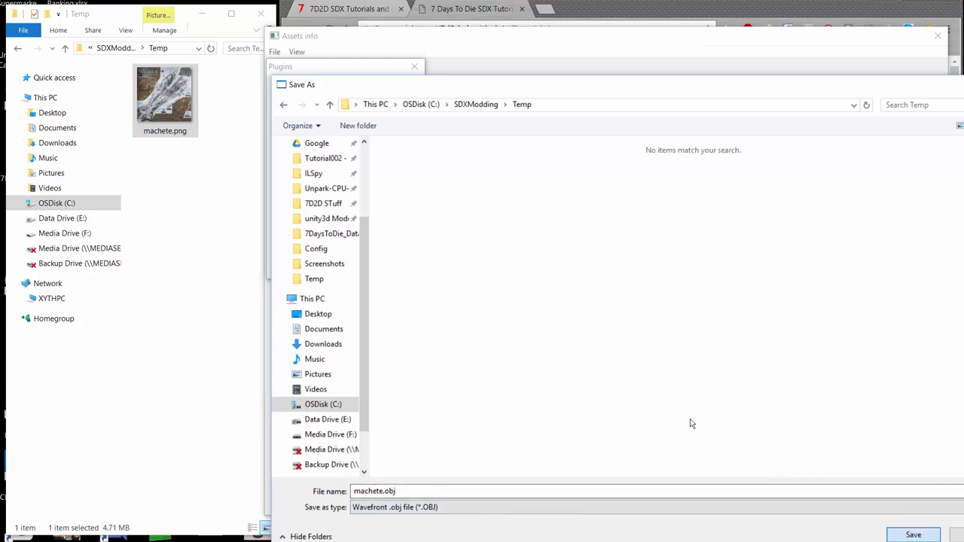
click(913, 534)
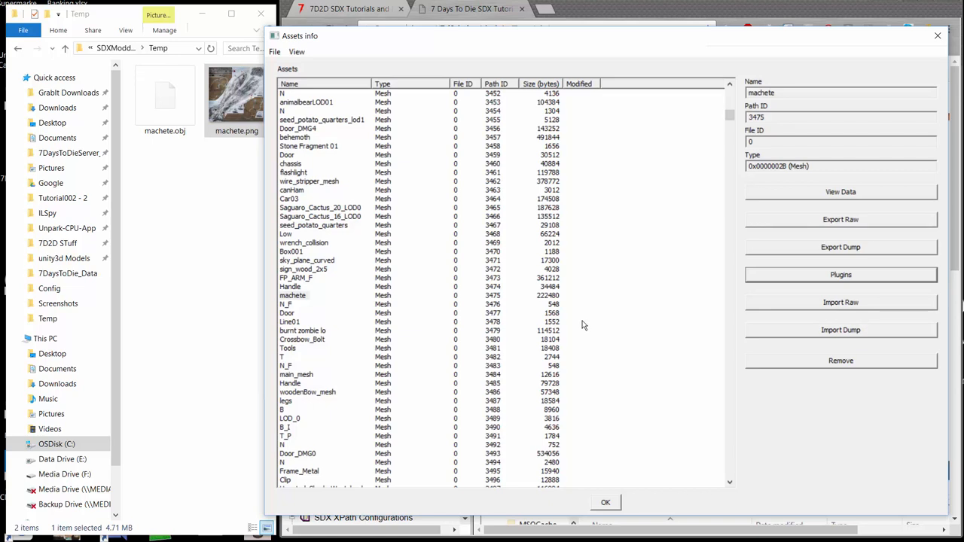
mouse_move(168, 155)
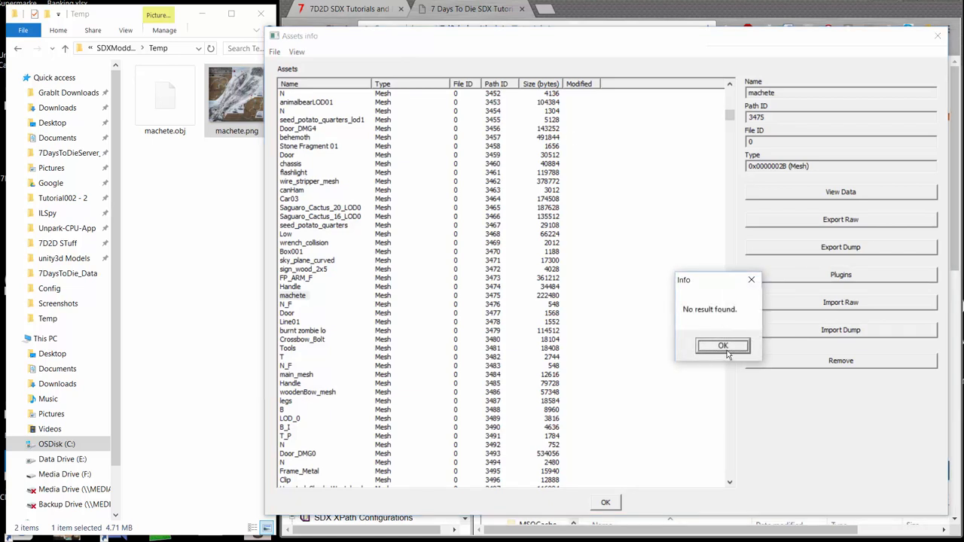
click(723, 345)
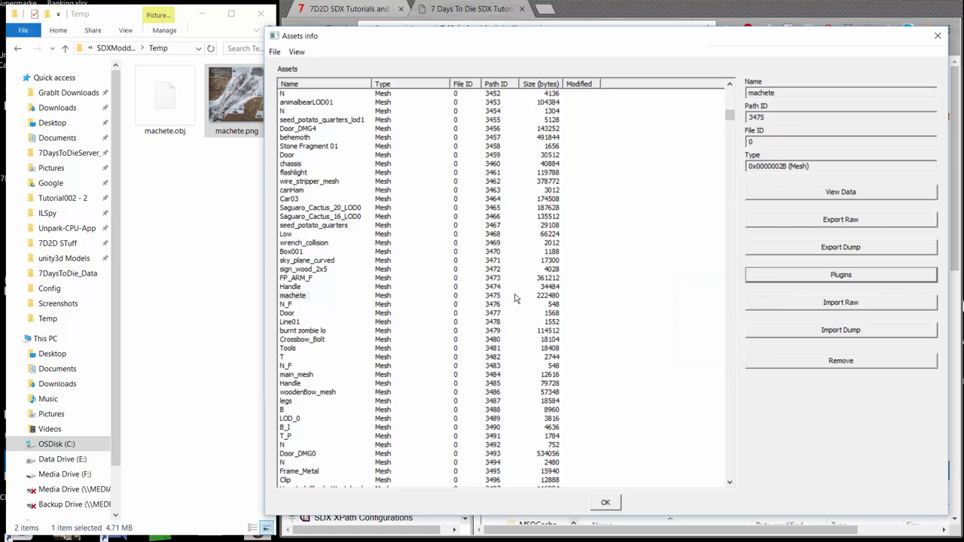
scroll(down, 3)
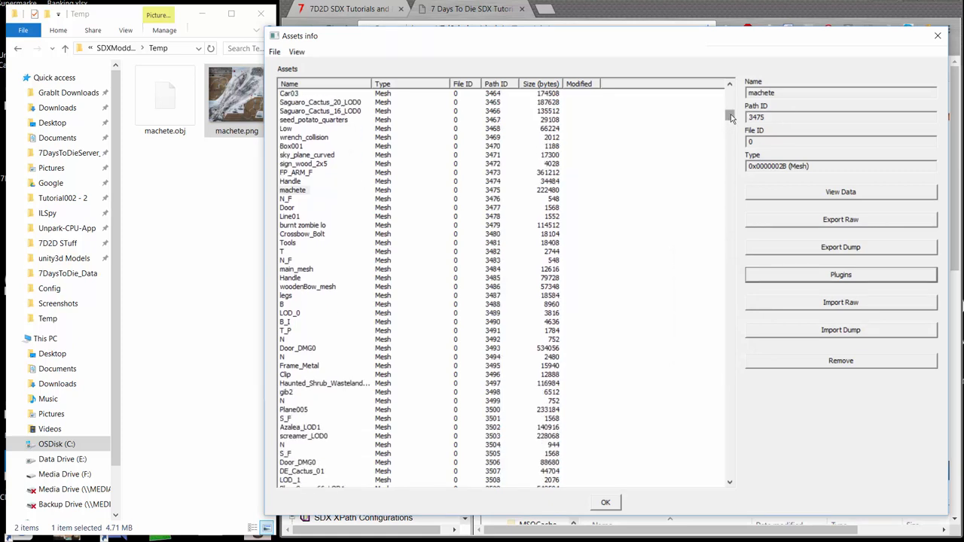
Select the open_vehicle AudioClip and start exporting it as open_vehicle.wav.
scroll(down, 3)
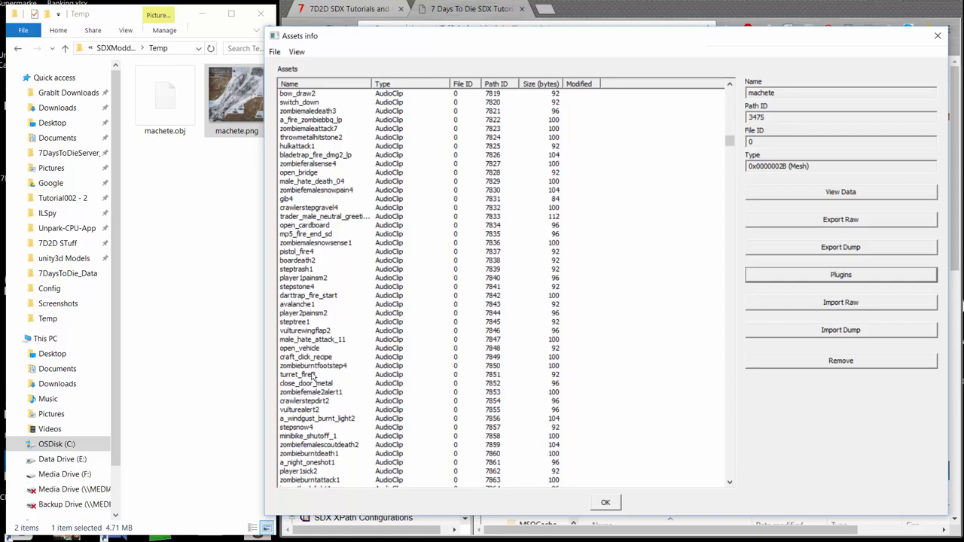
mouse_move(313, 355)
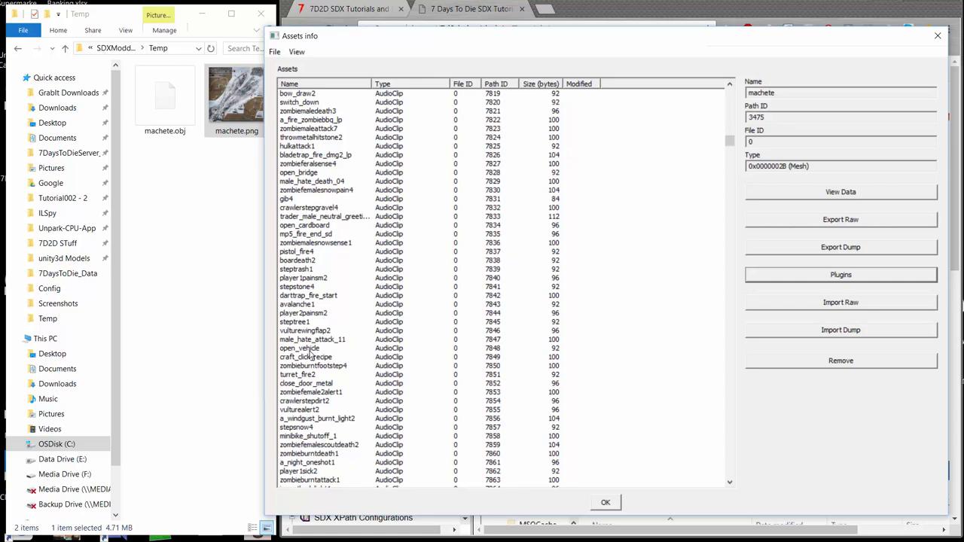
click(301, 348)
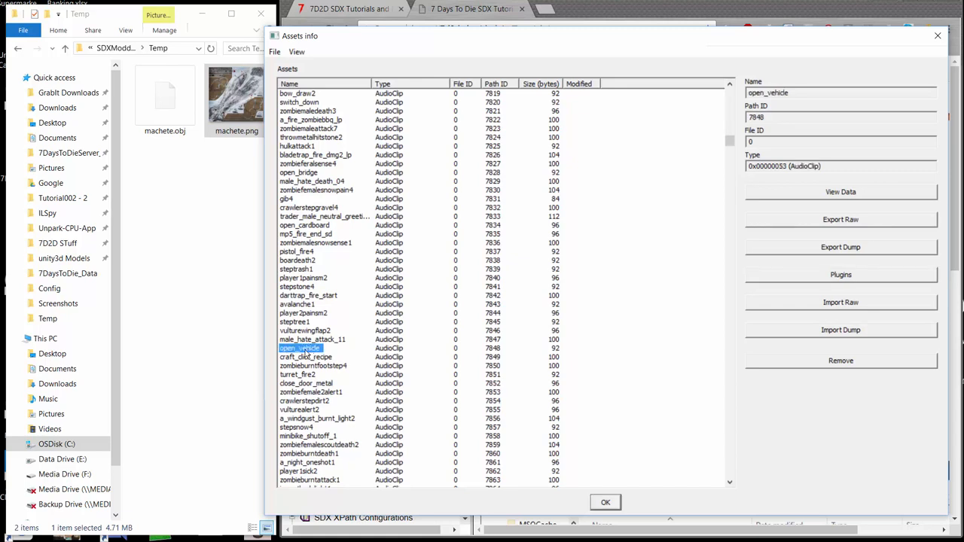
click(841, 274)
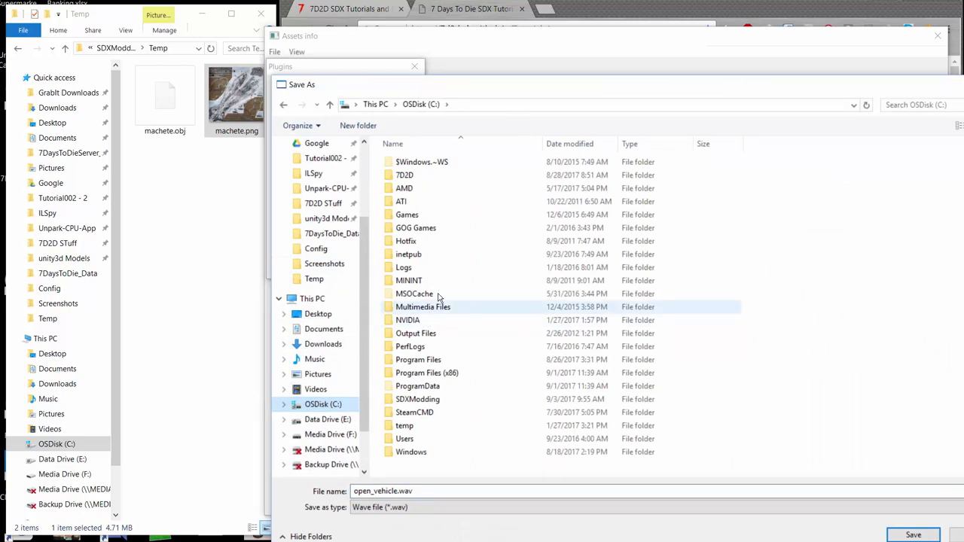
Save open_vehicle.wav into C:\SDXModding\Temp and open it in VLC to play.
double_click(417, 399)
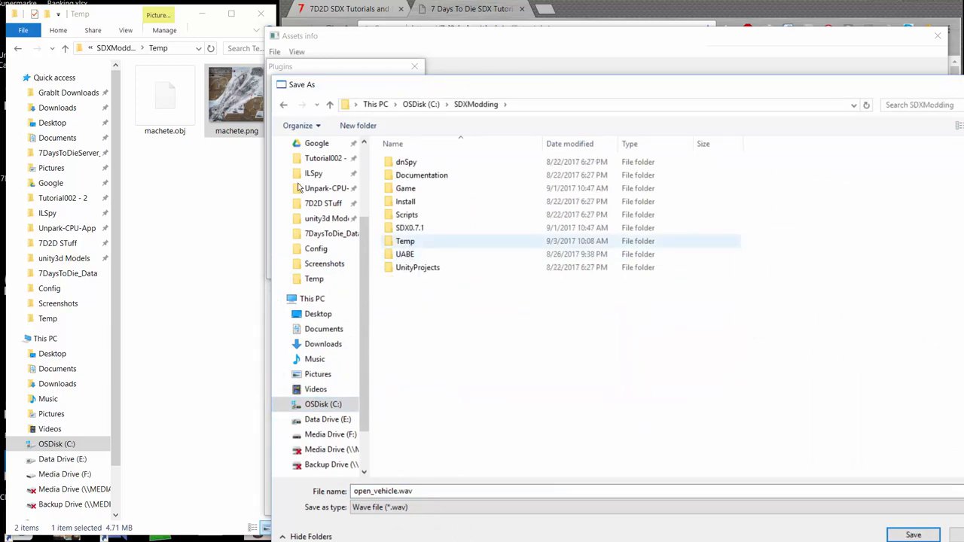
double_click(405, 241)
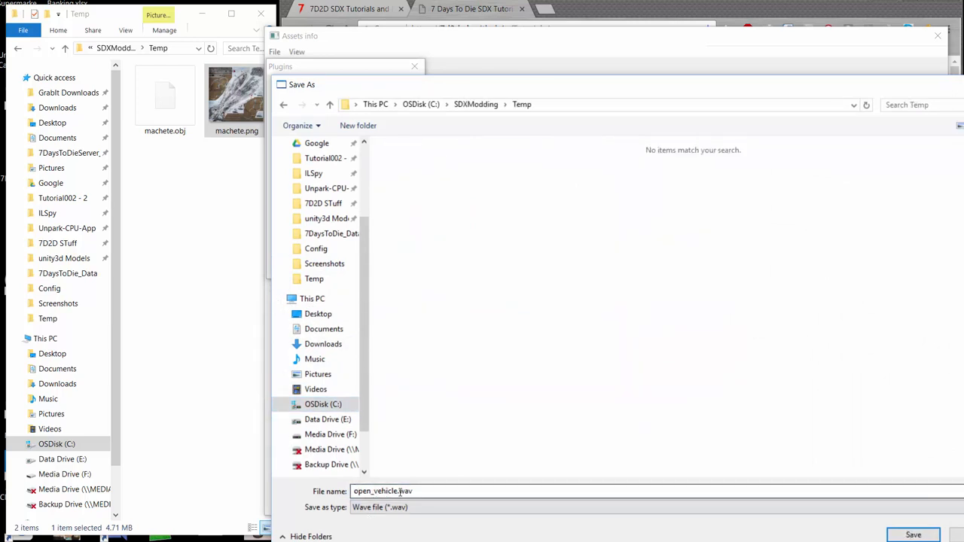
click(913, 535)
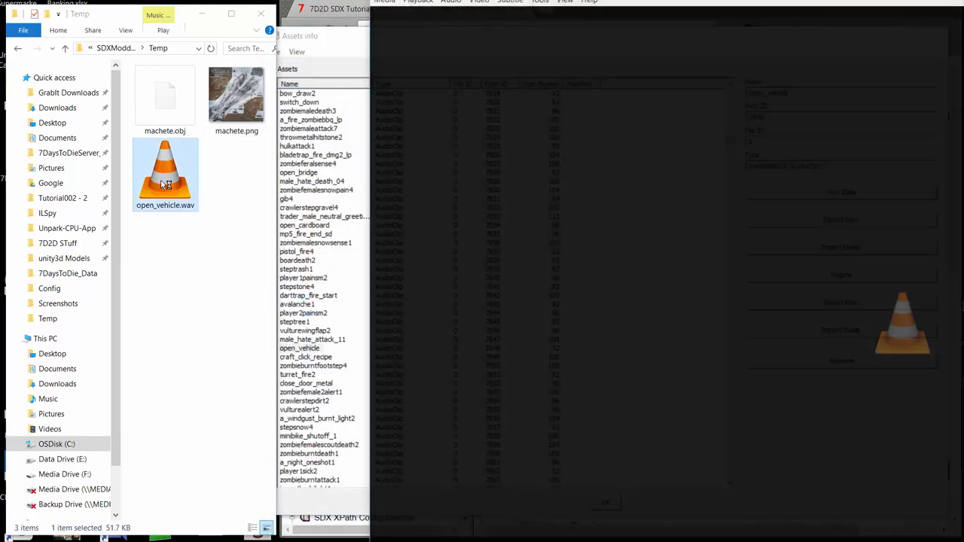
click(604, 503)
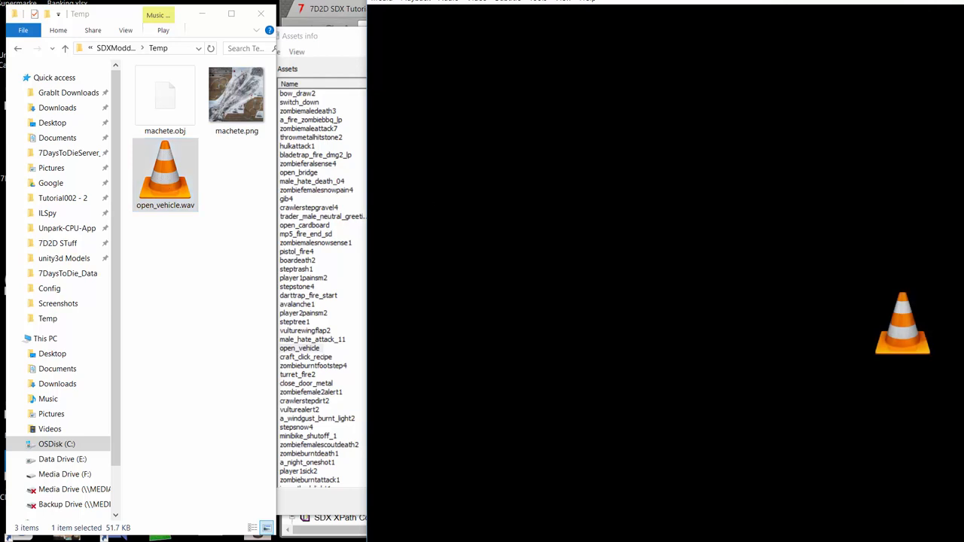
mouse_move(829, 317)
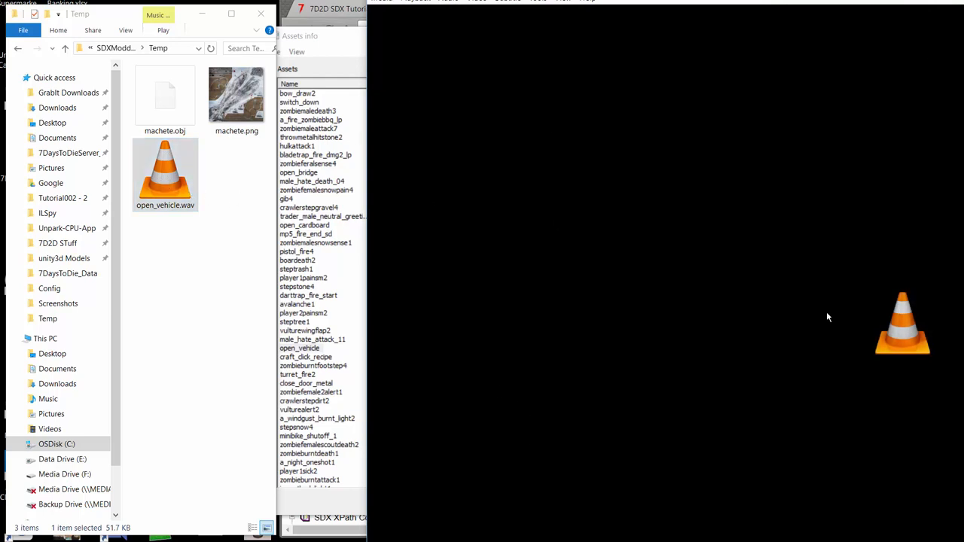